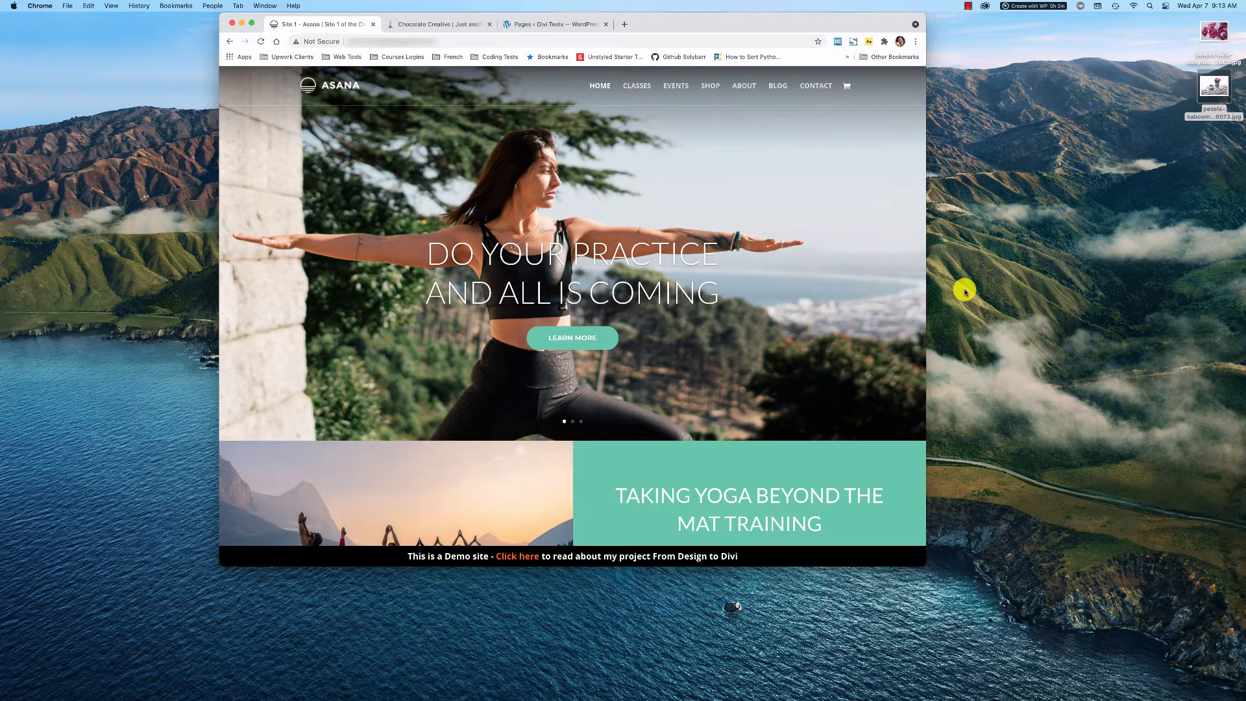
mouse_move(882, 264)
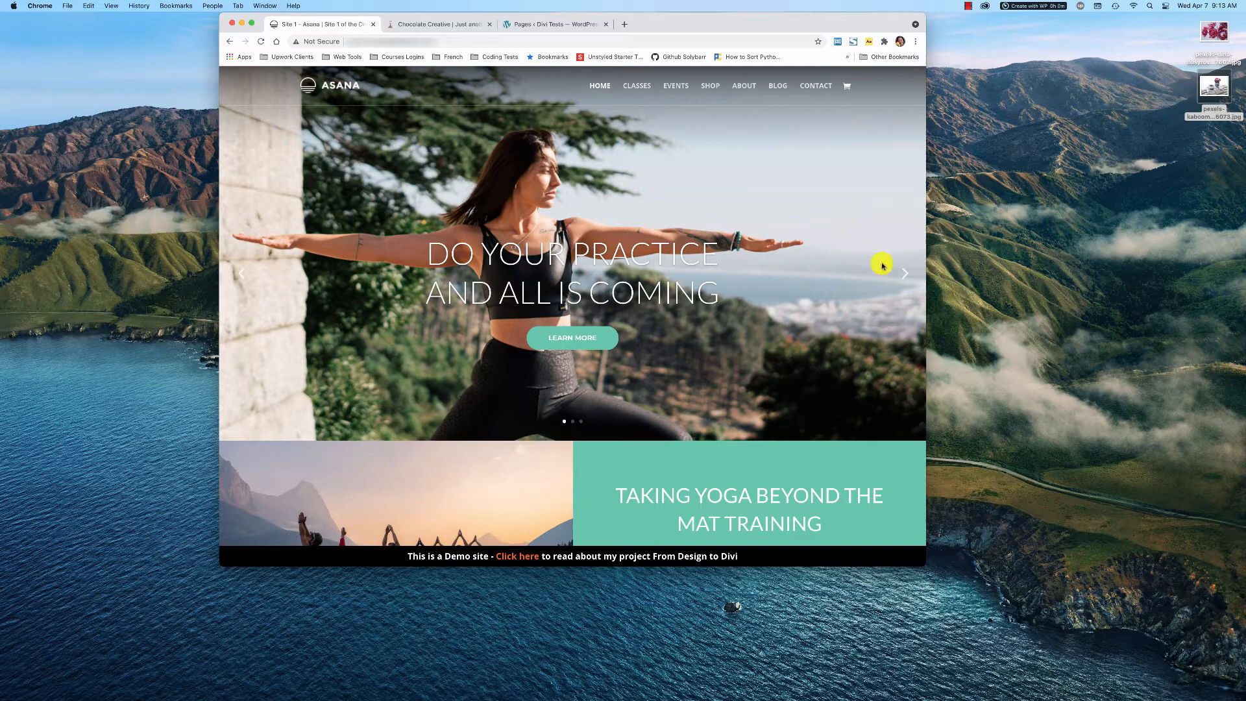
Preview the Asana demo's slider slides, then move to the Chocolate Creative demo tab.
click(904, 272)
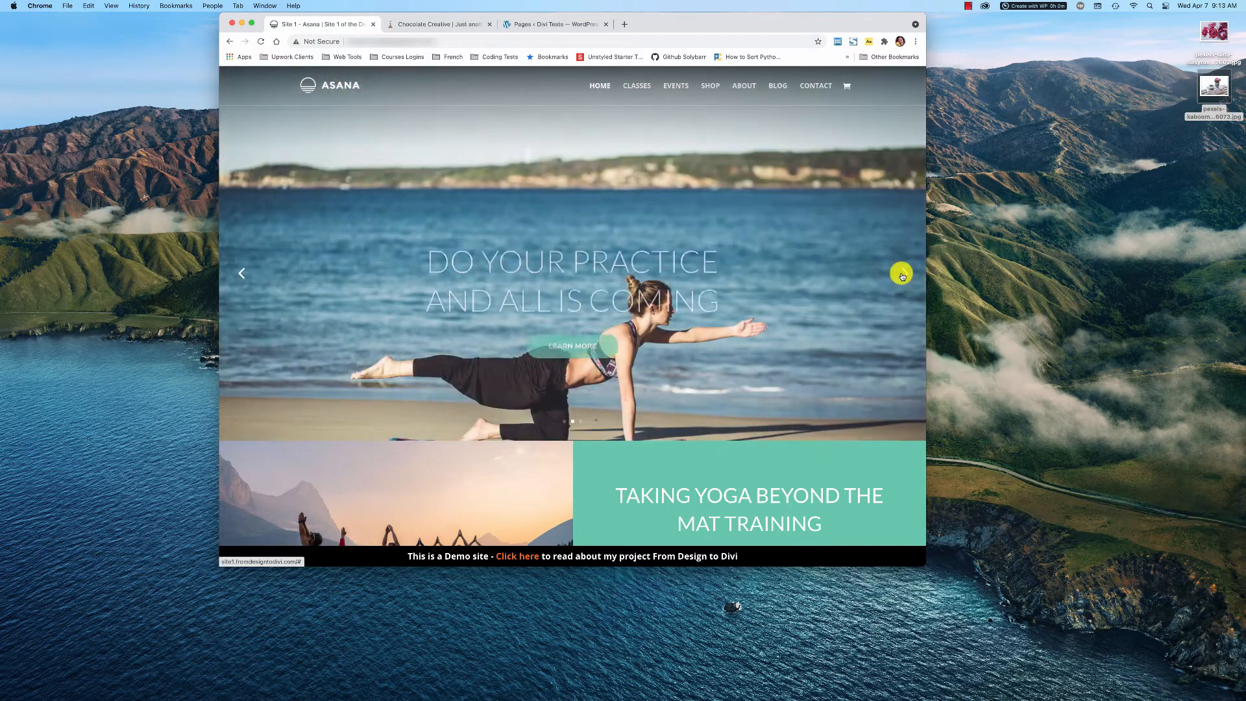
click(903, 273)
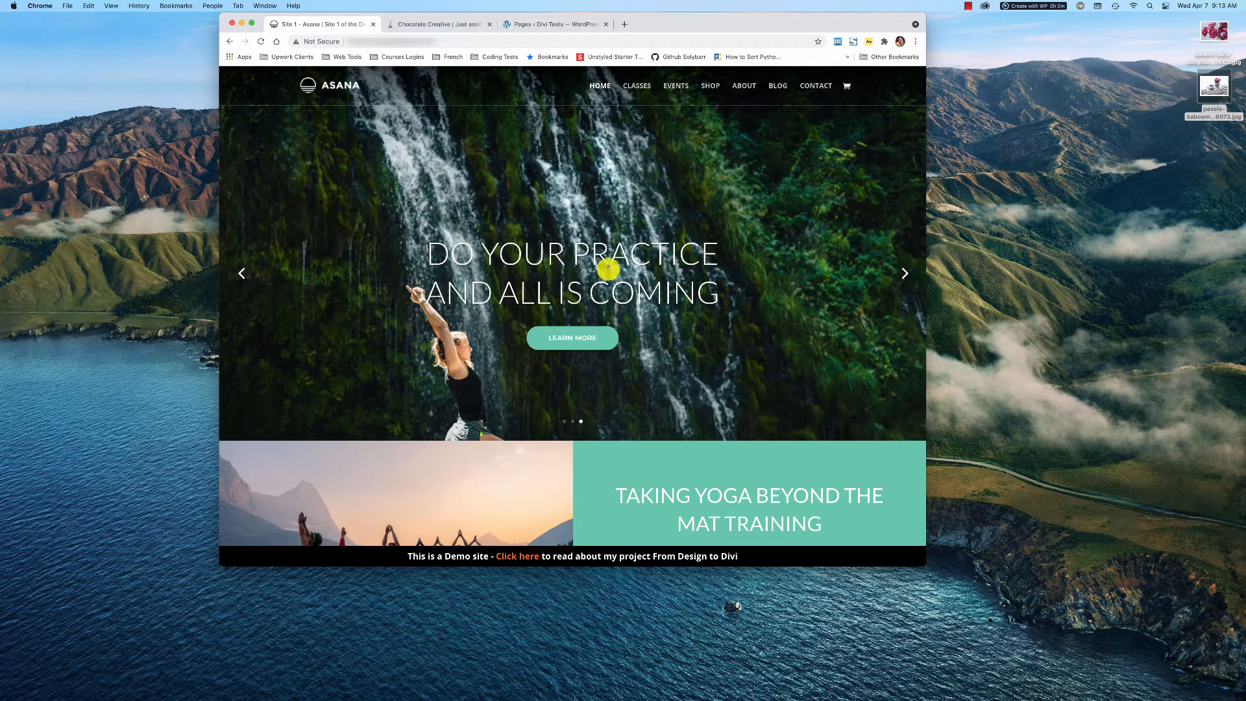
mouse_move(535, 345)
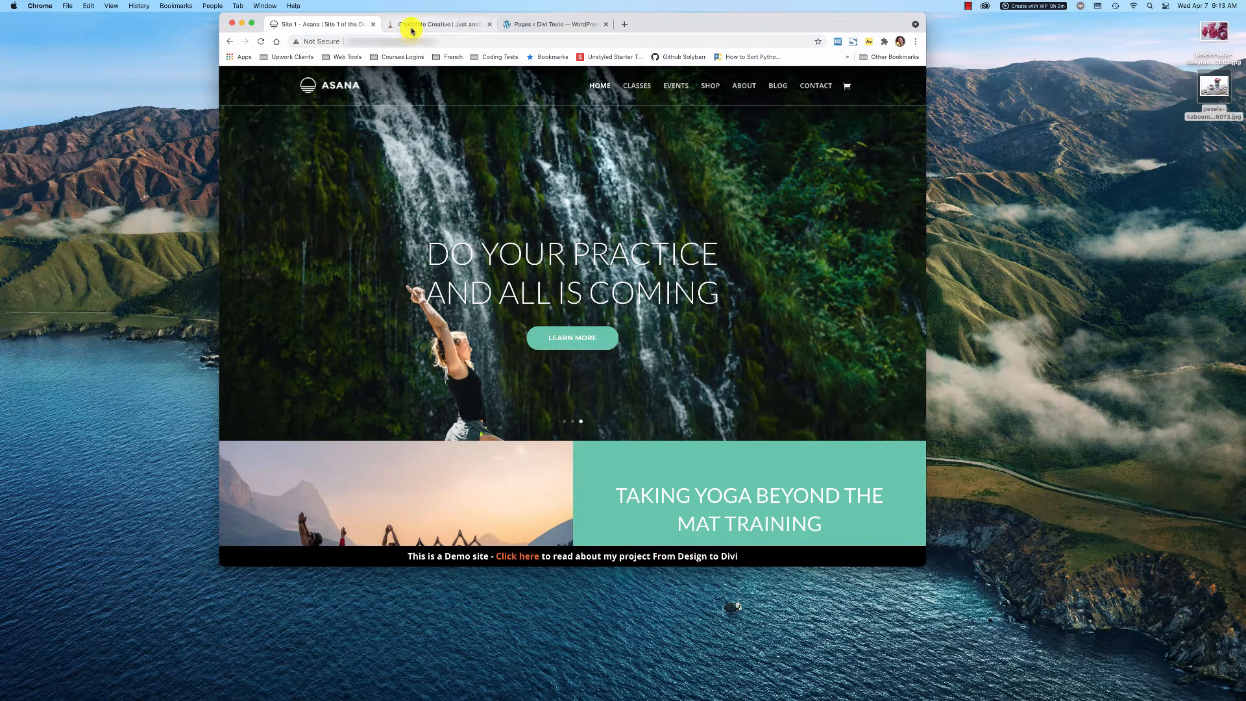
click(439, 24)
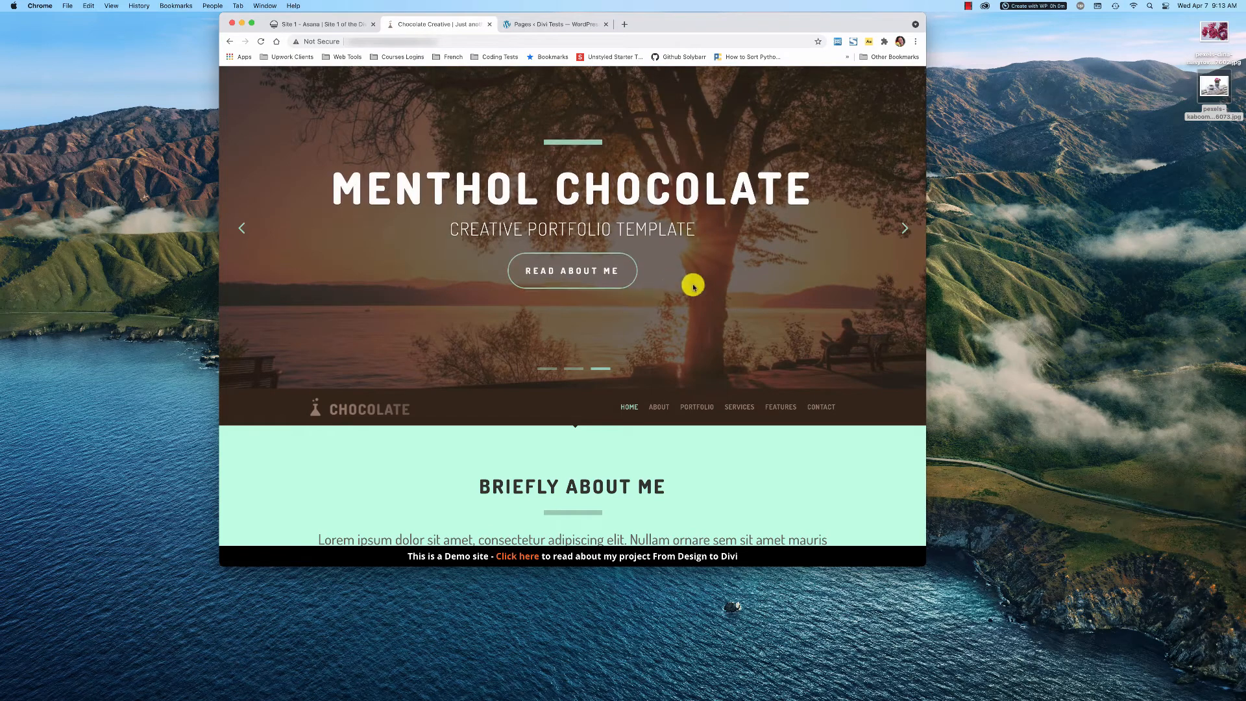
mouse_move(553, 371)
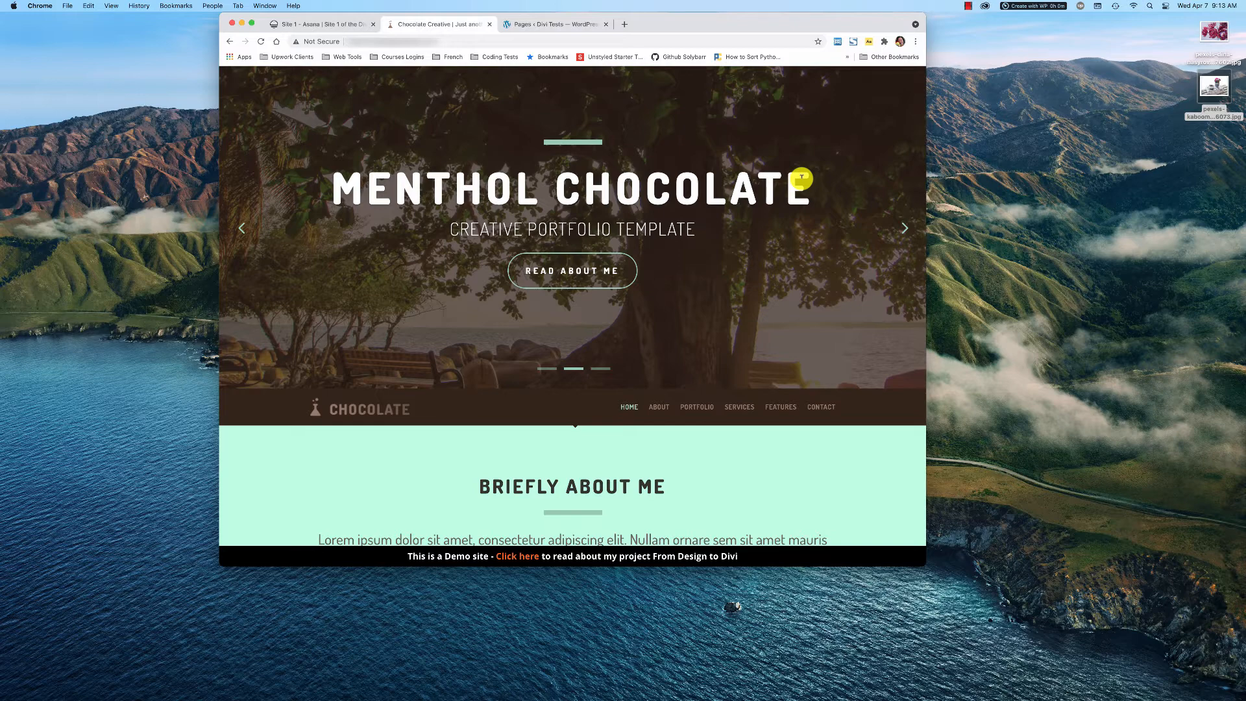
mouse_move(861, 252)
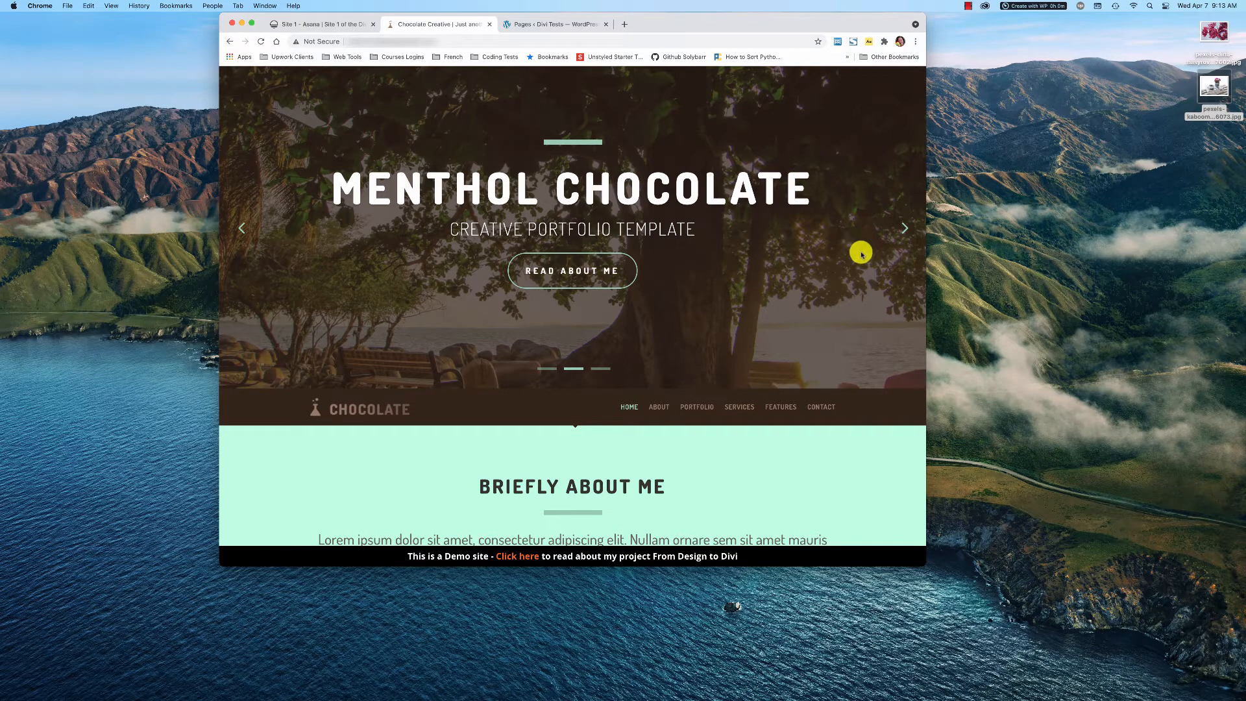
mouse_move(814, 203)
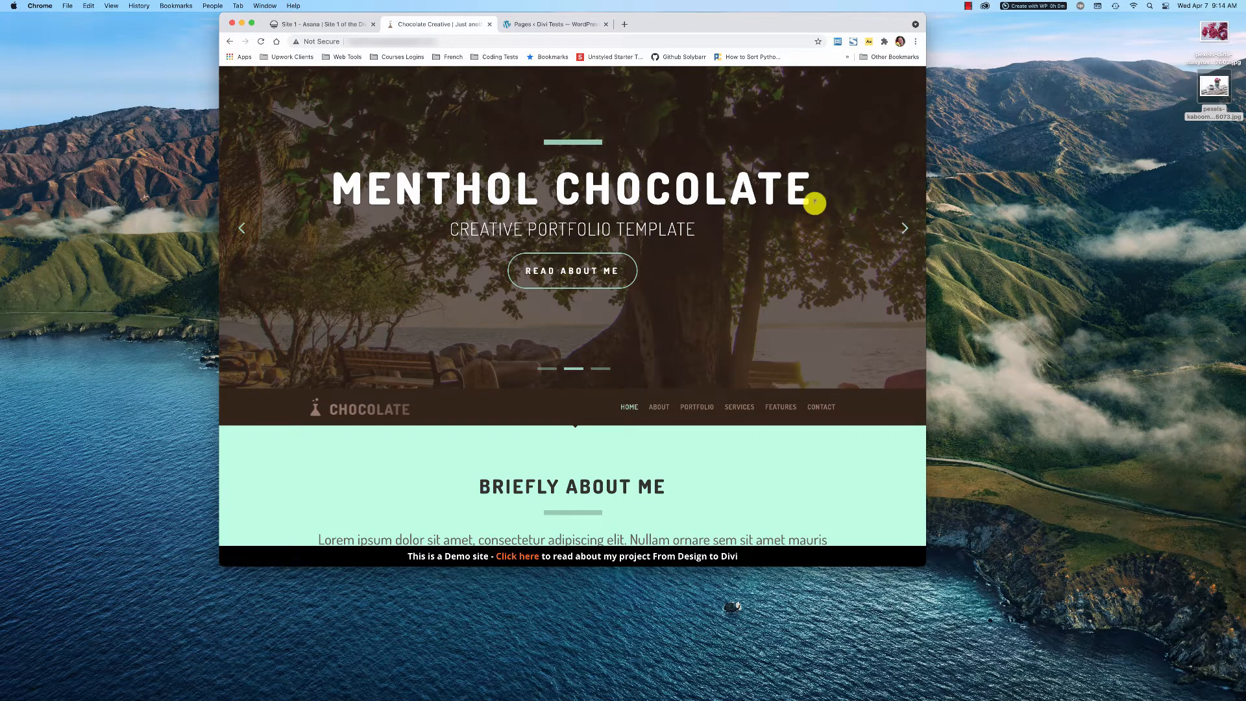
mouse_move(793, 201)
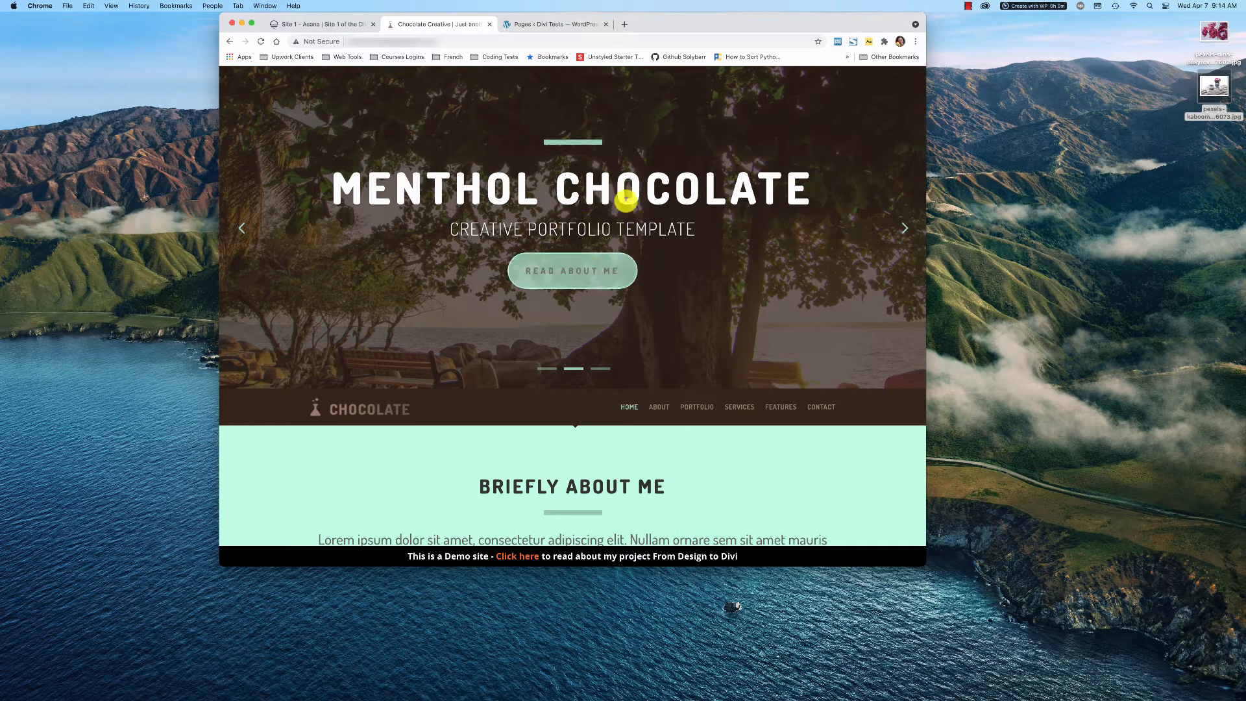
mouse_move(690, 221)
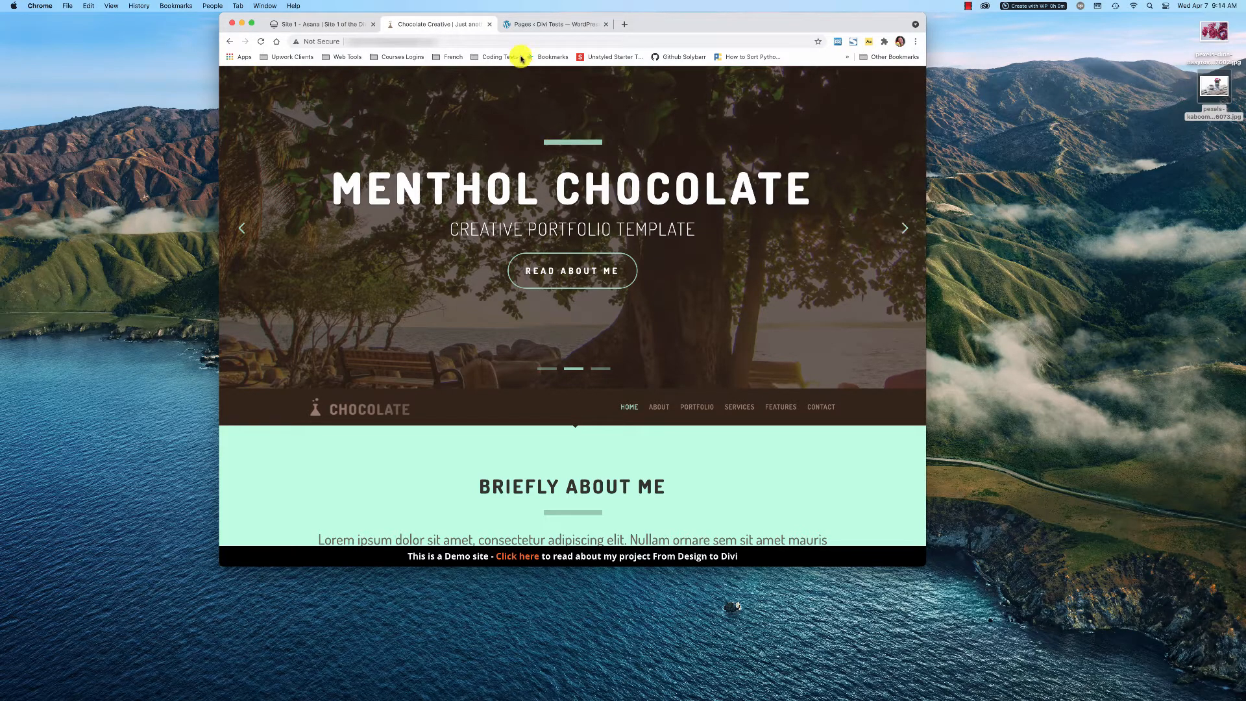
Add a new WordPress page titled 'Fullwidth Slider' and launch Divi Builder on it.
click(555, 24)
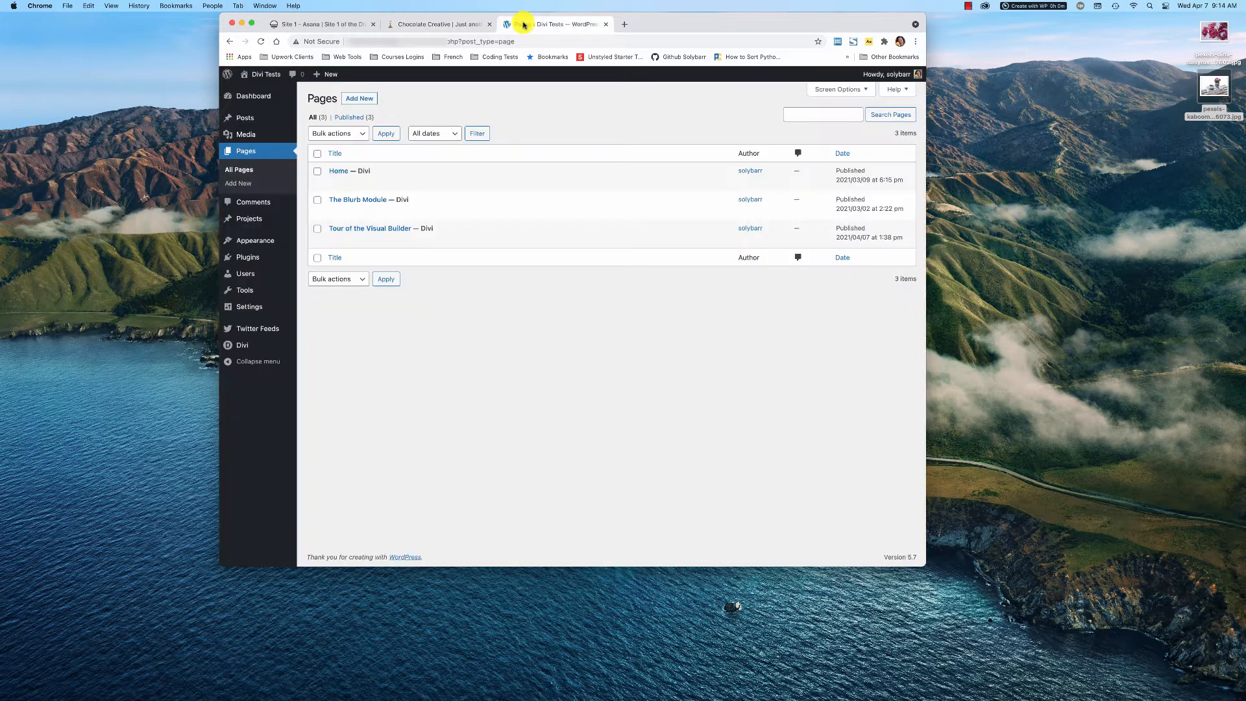
click(358, 98)
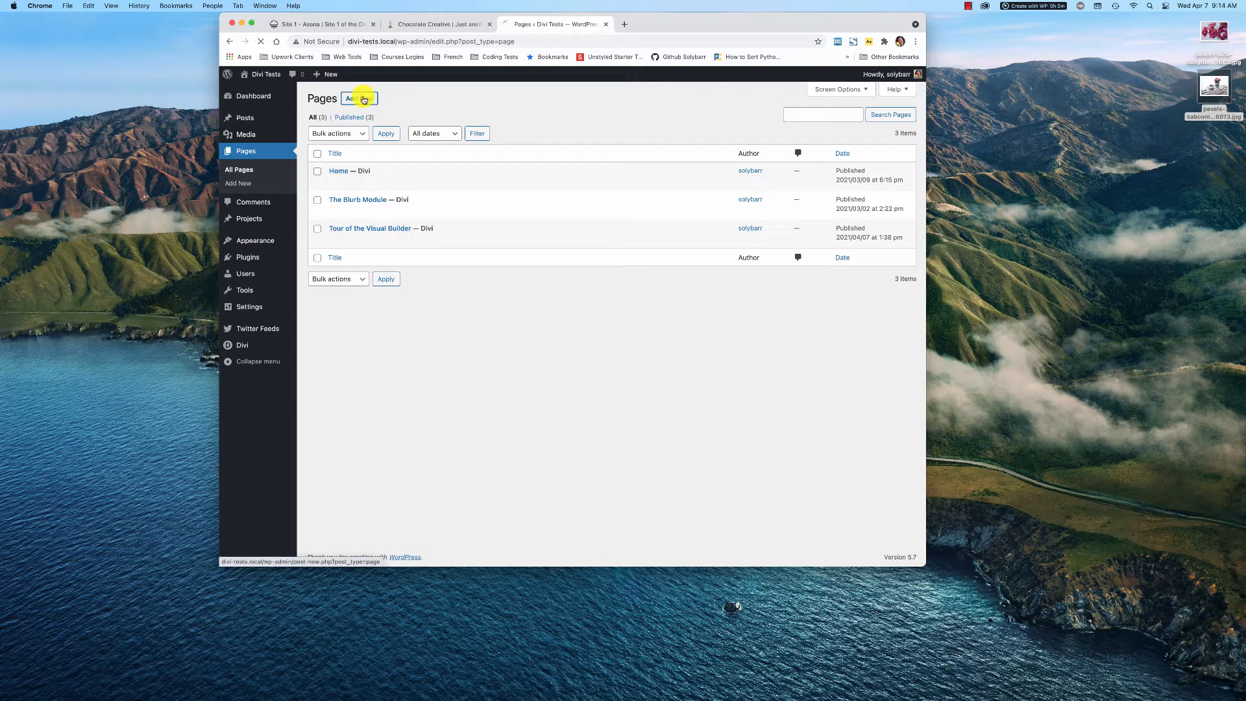
click(359, 98)
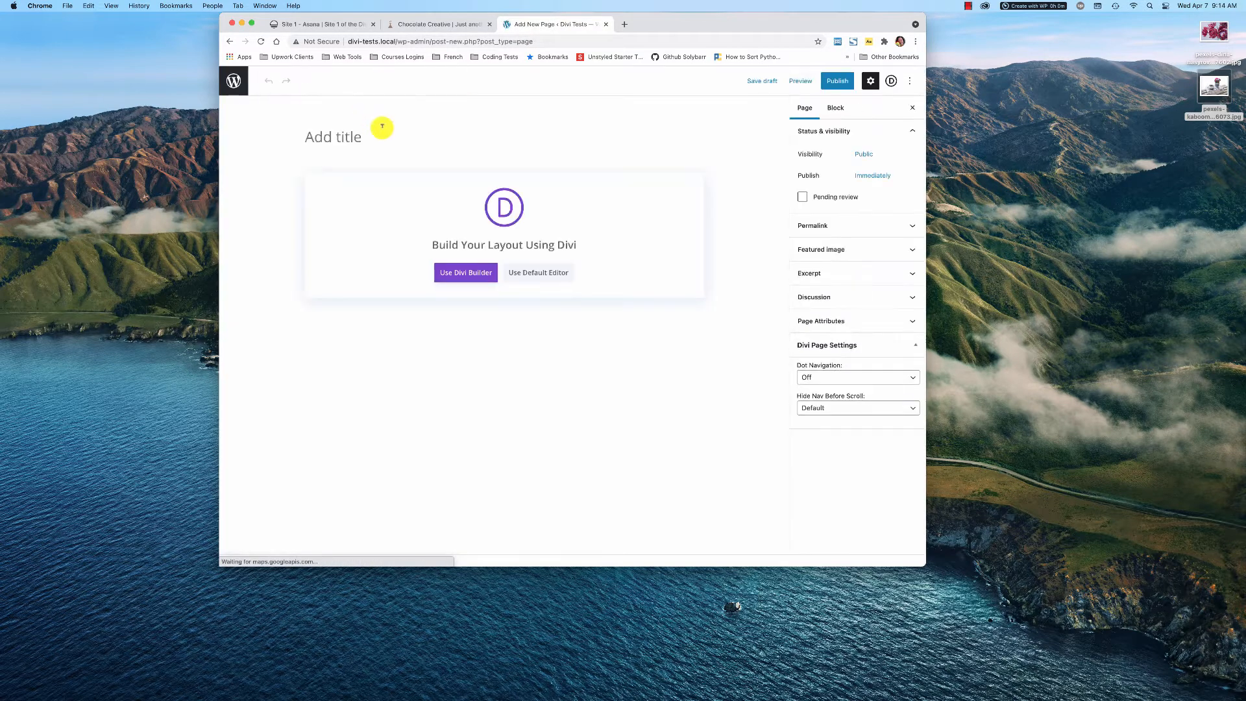
text(Full)
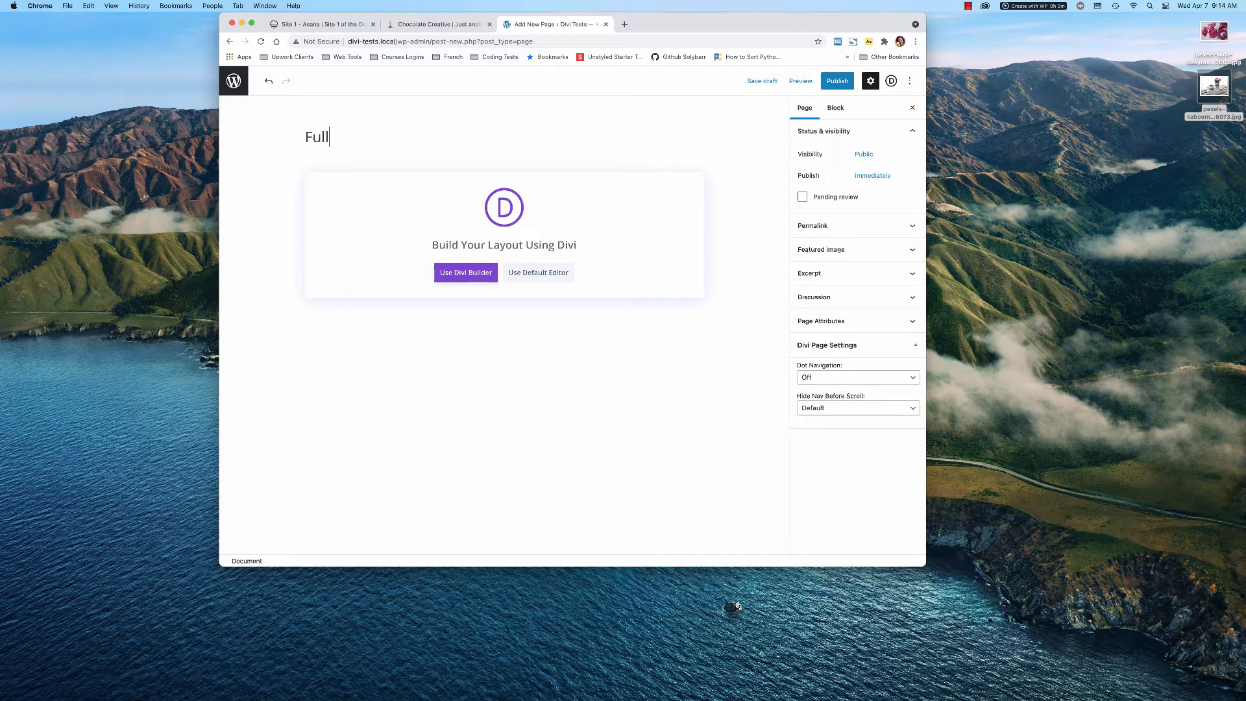
text(width DI)
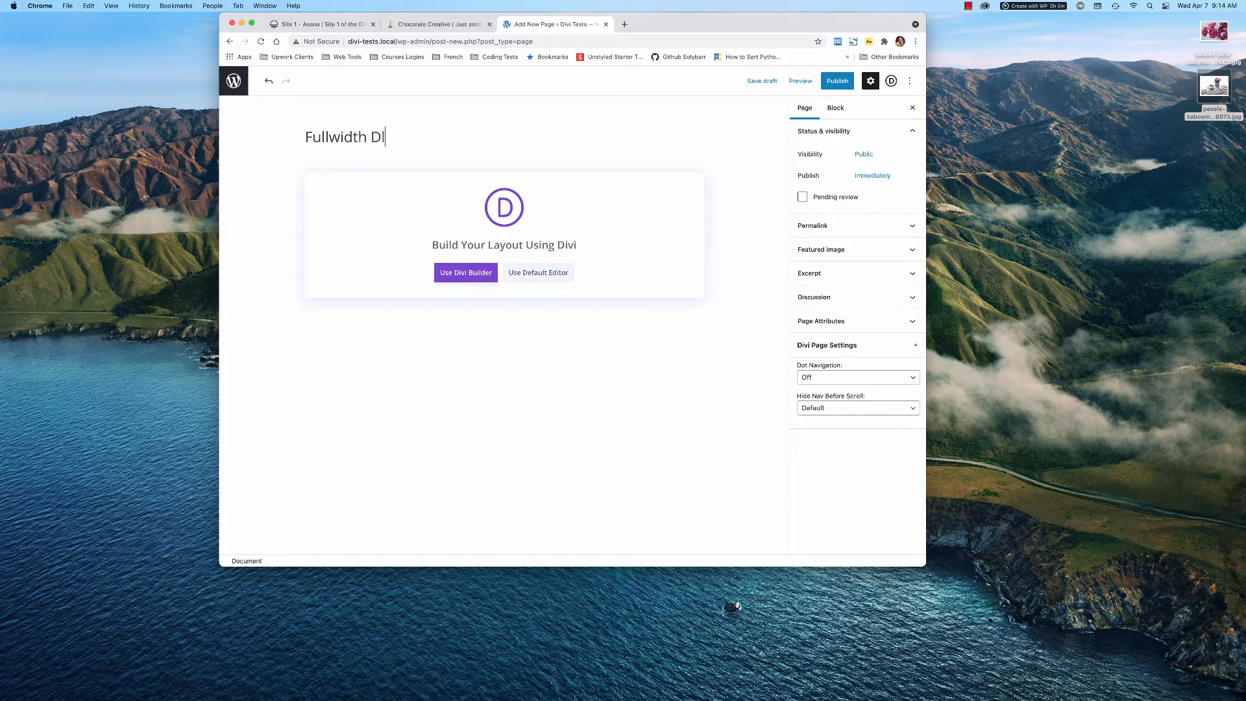
text(Slider)
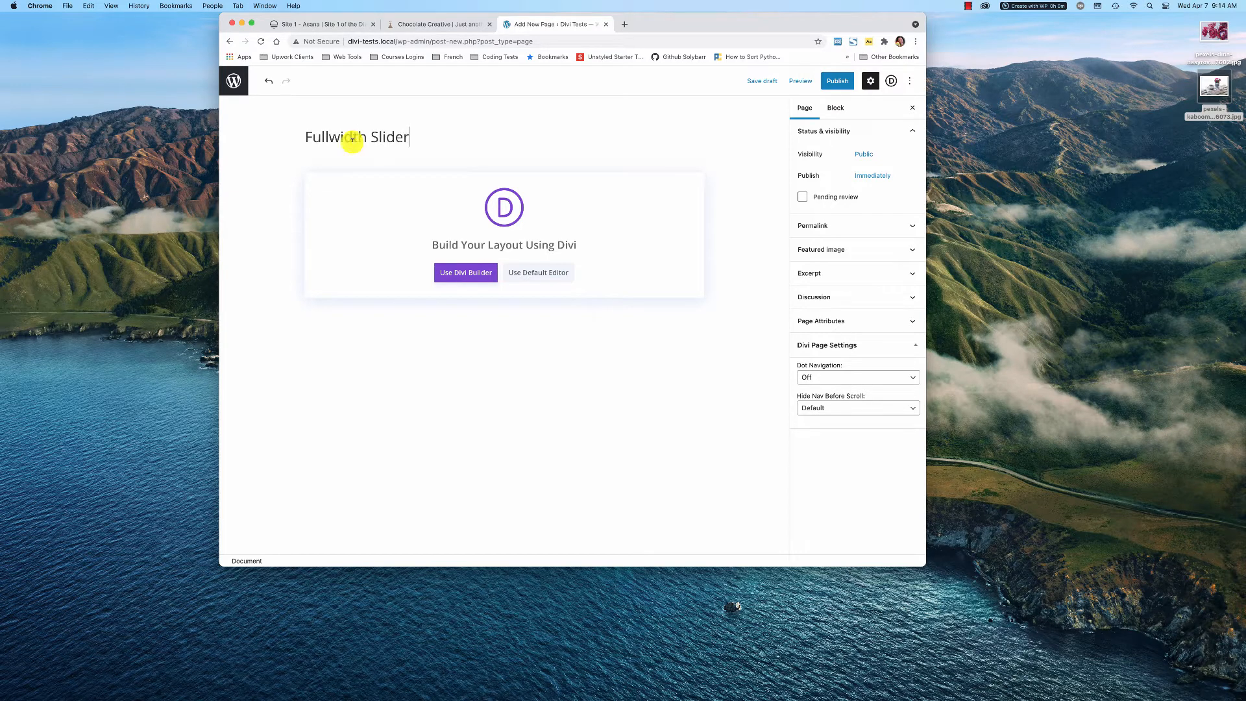
click(467, 272)
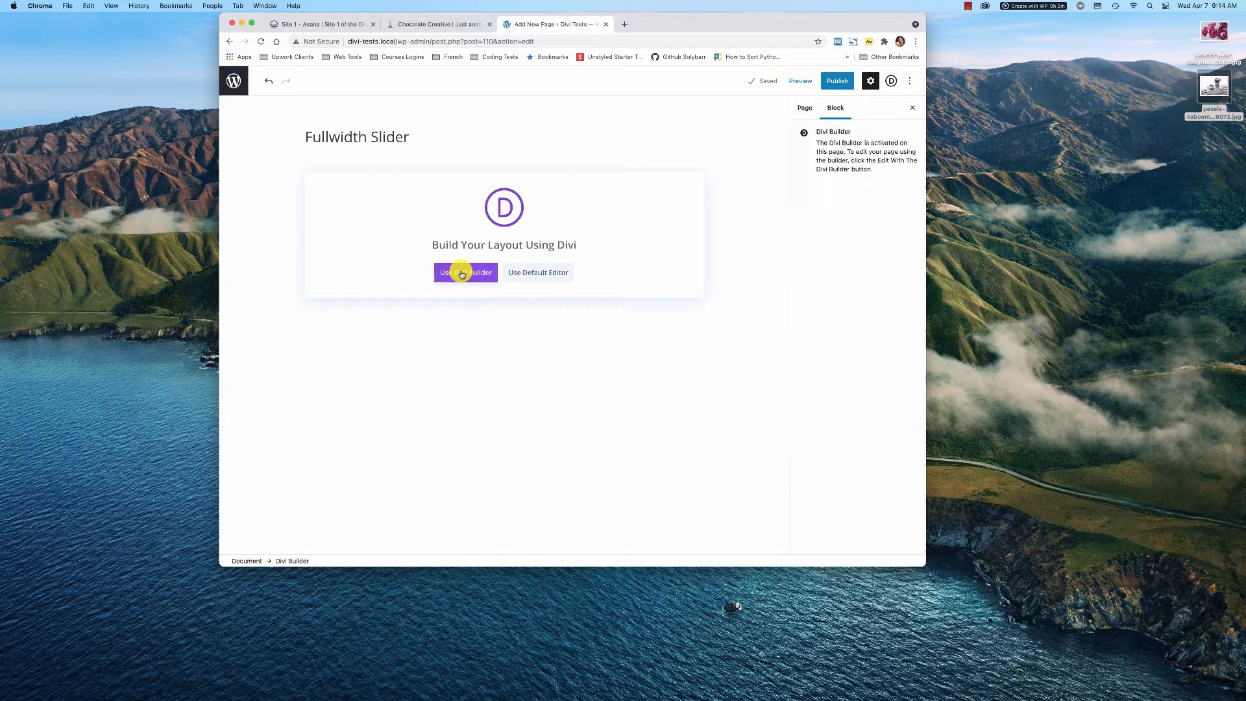
click(465, 272)
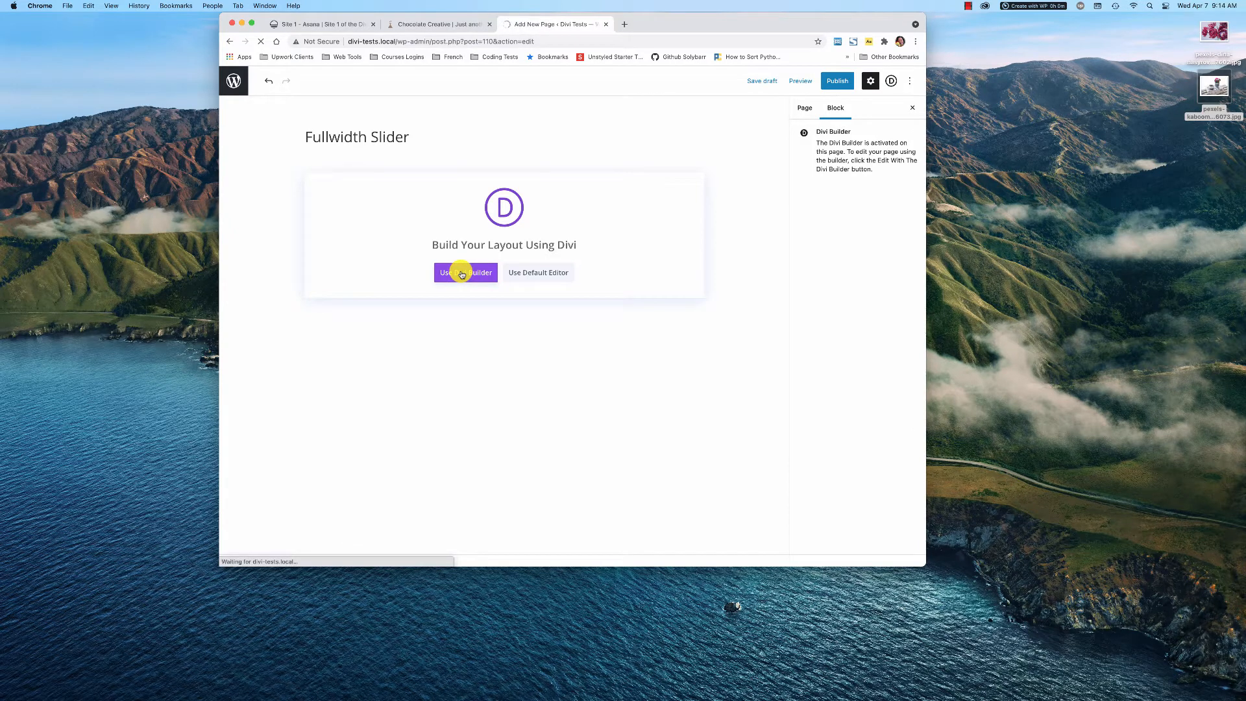
Build from scratch, adding a single-column row and then another section below it.
click(464, 272)
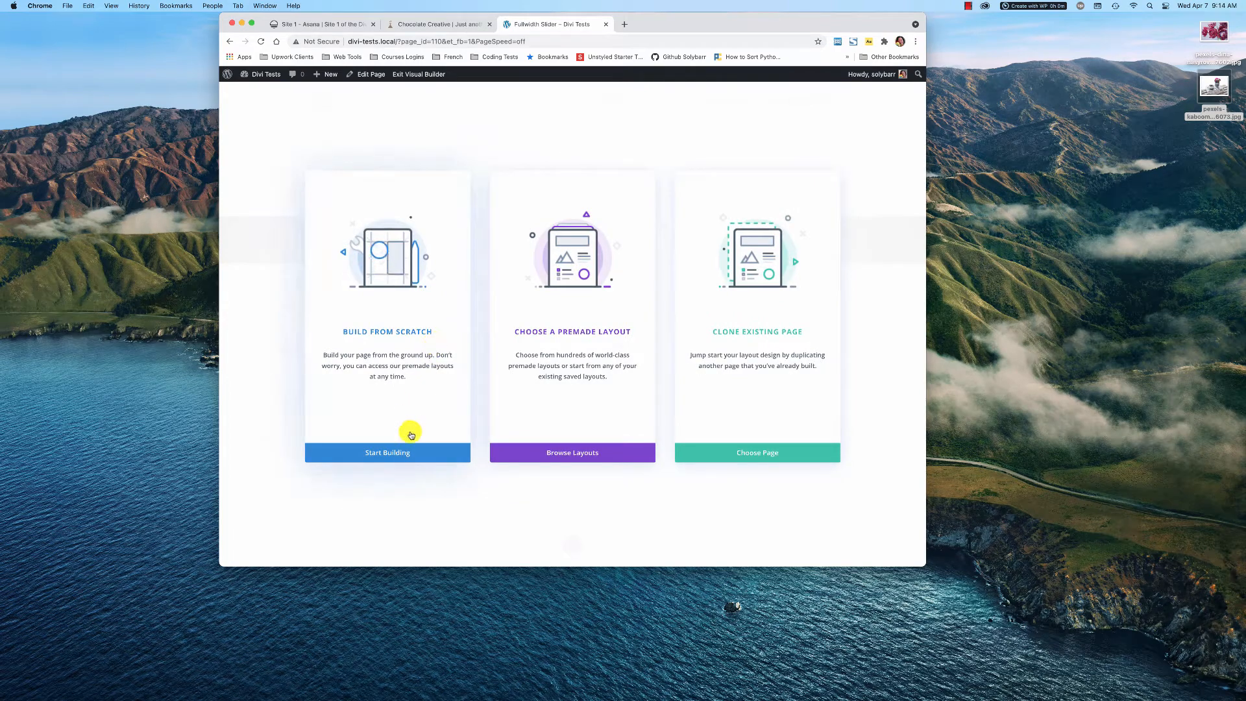
click(387, 452)
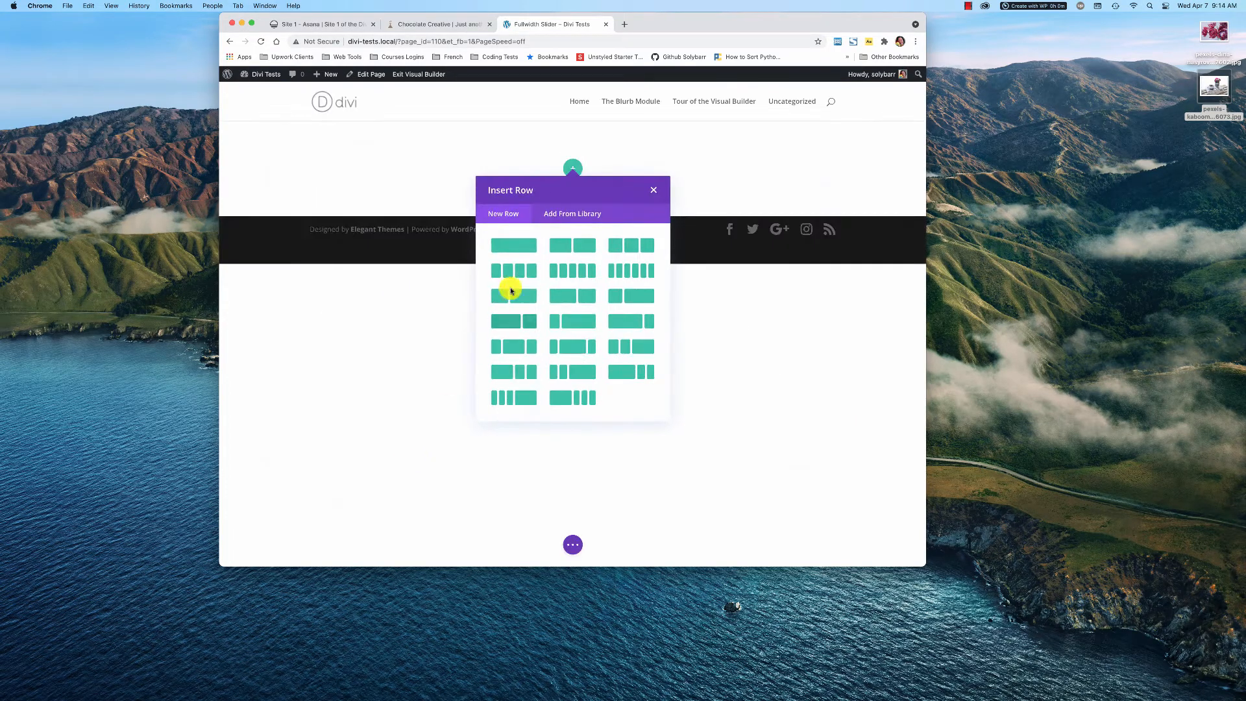
mouse_move(504, 226)
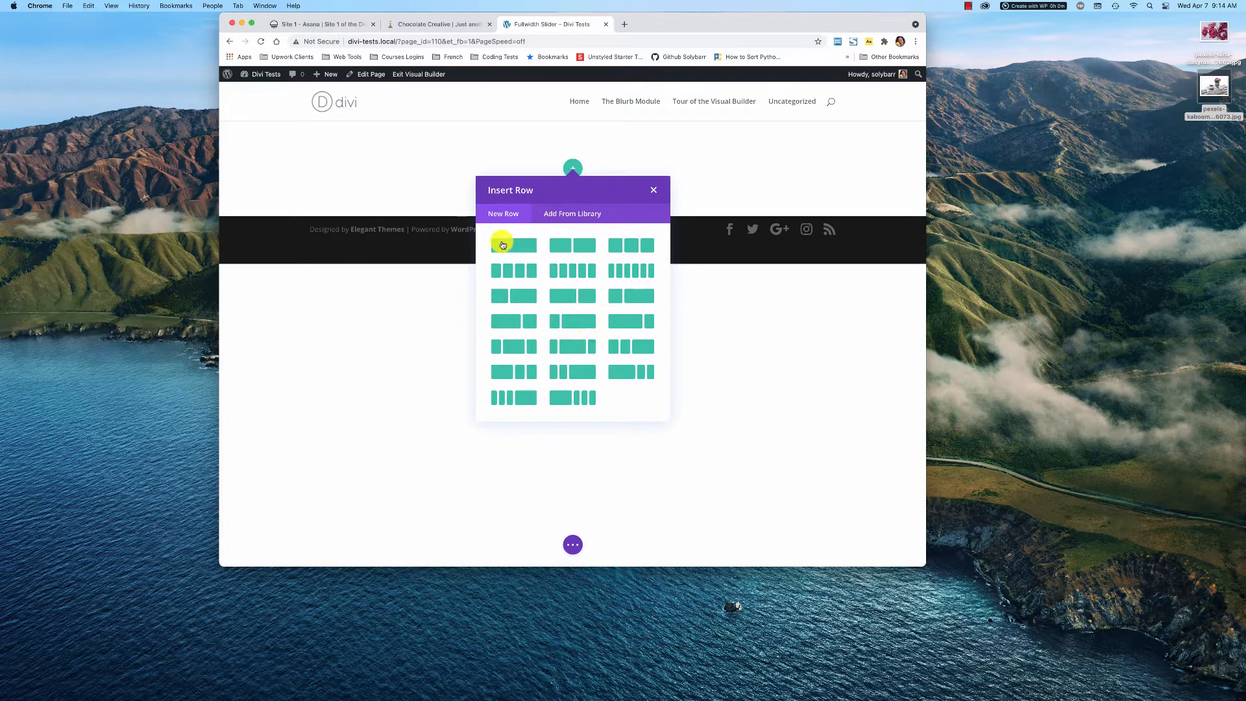
mouse_move(515, 246)
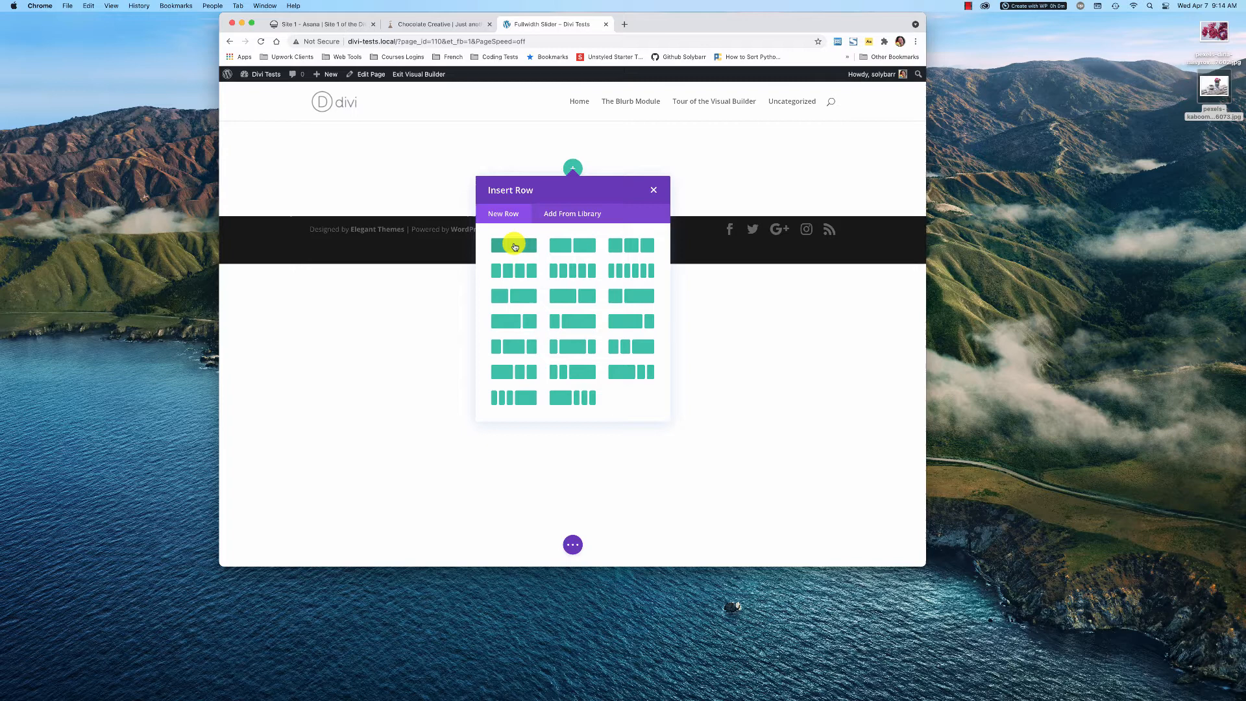
click(513, 245)
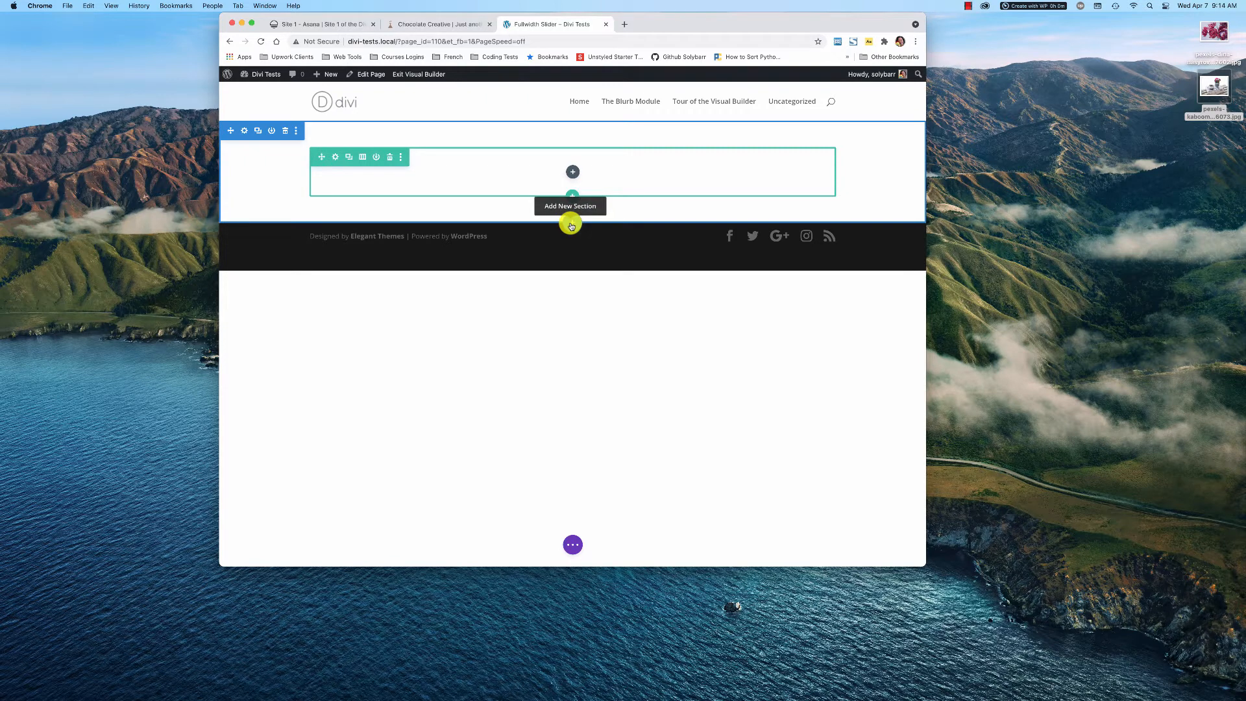
click(573, 223)
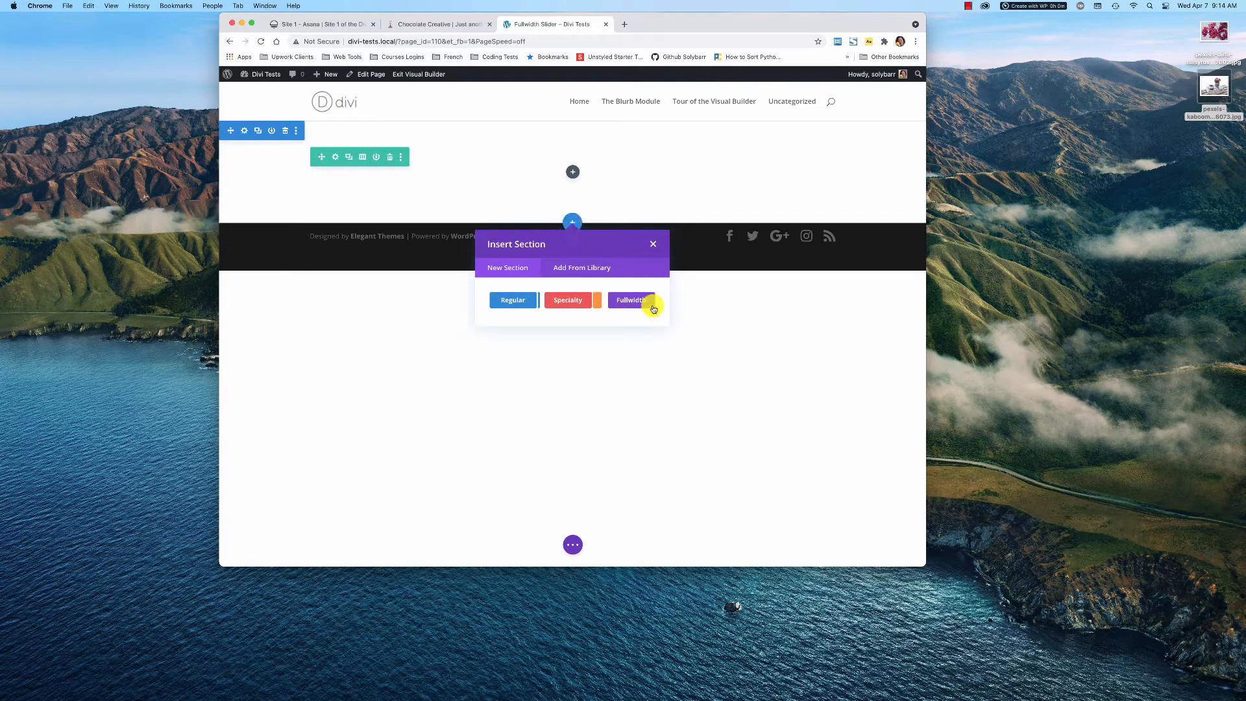
mouse_move(628, 300)
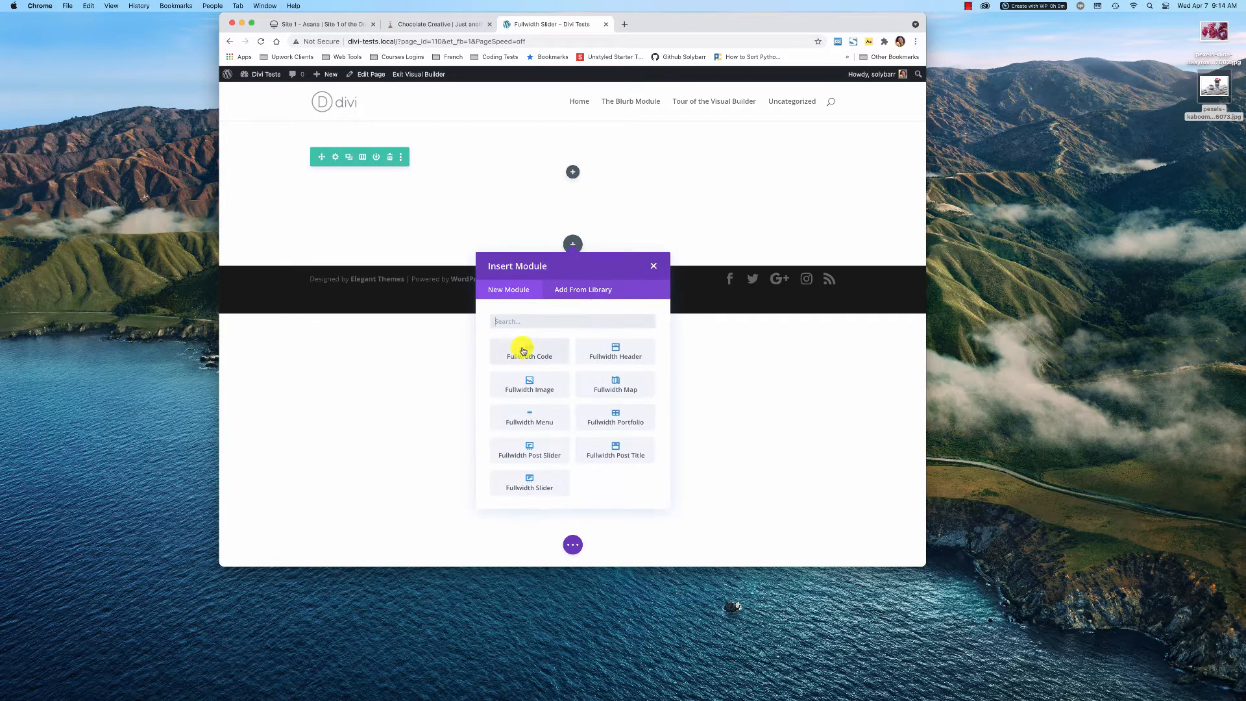
mouse_move(567, 486)
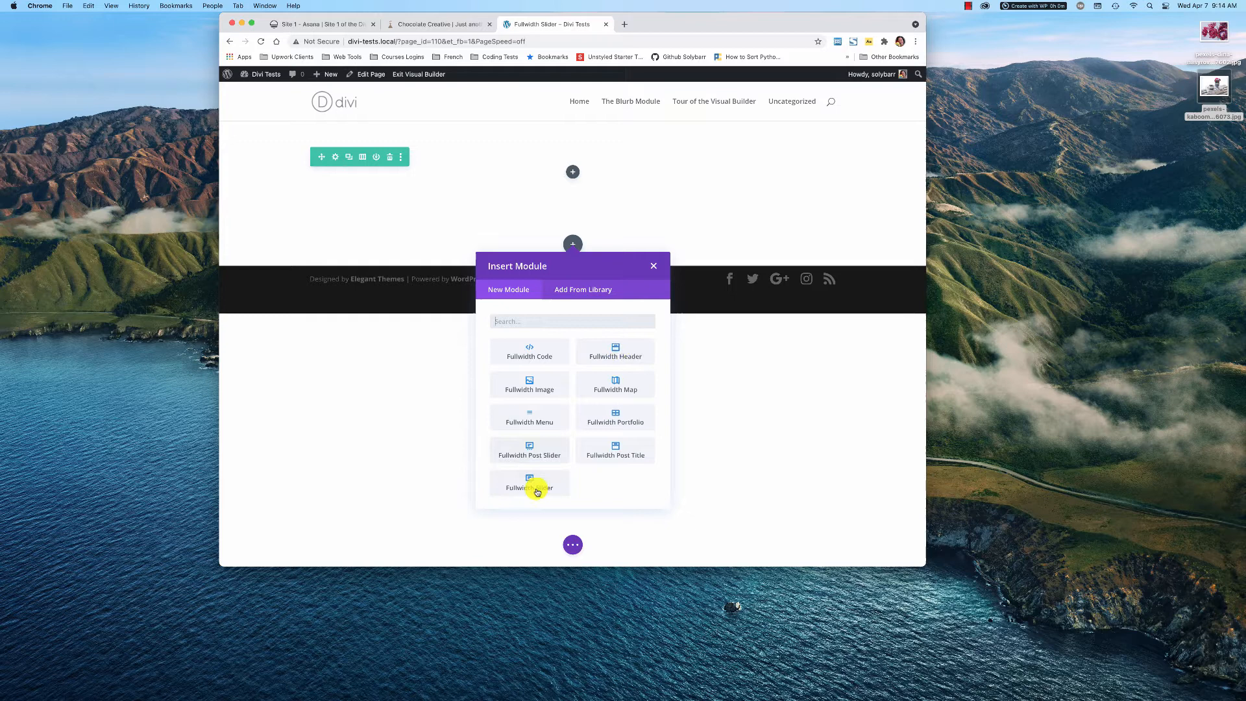
mouse_move(642, 494)
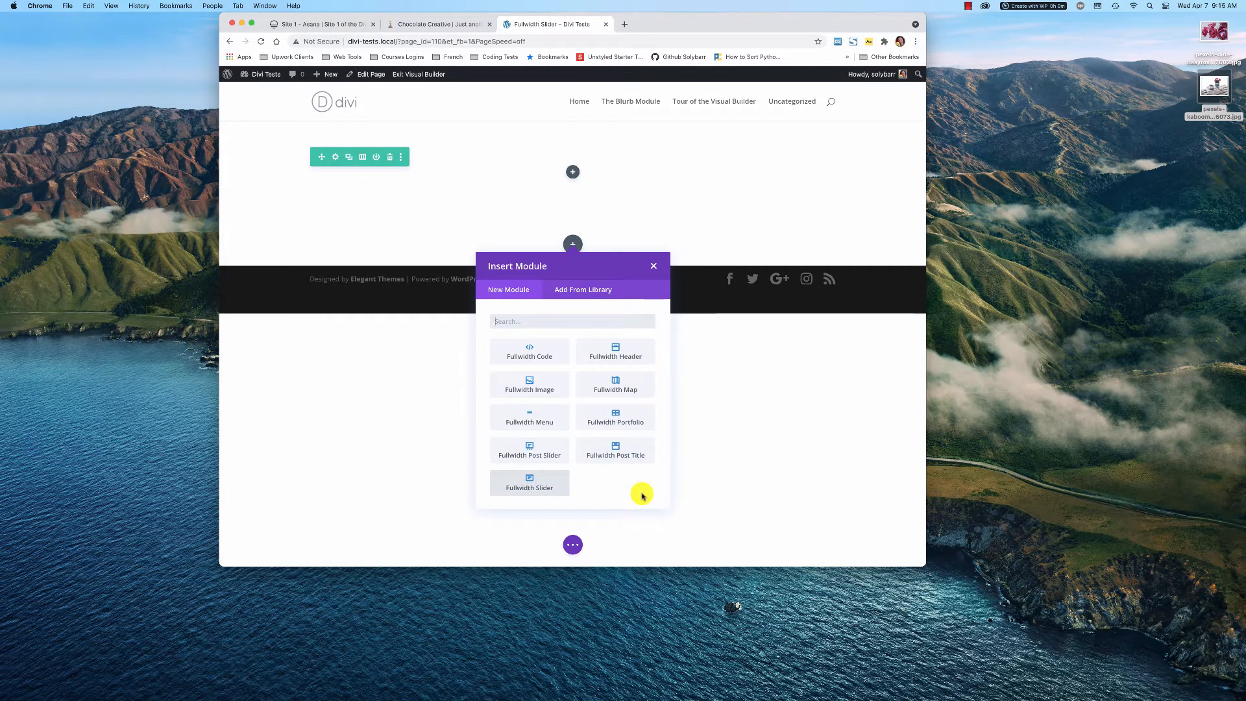
mouse_move(616, 421)
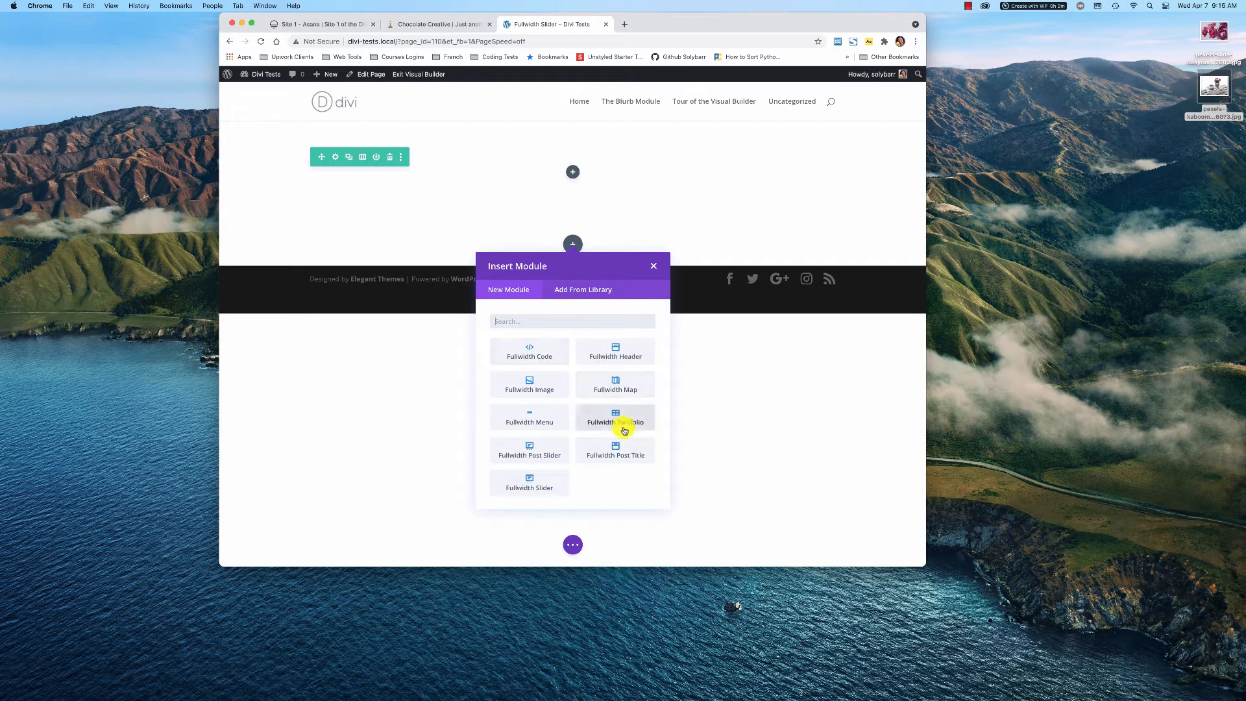
mouse_move(615, 355)
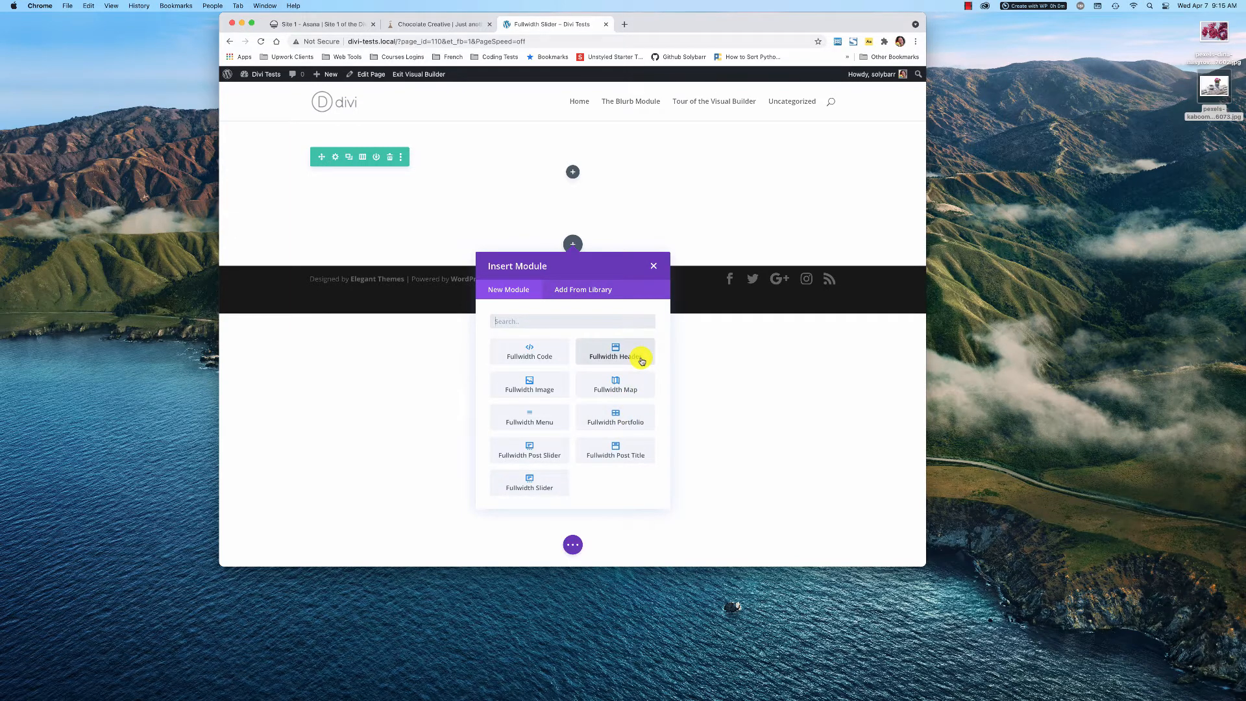
mouse_move(529, 482)
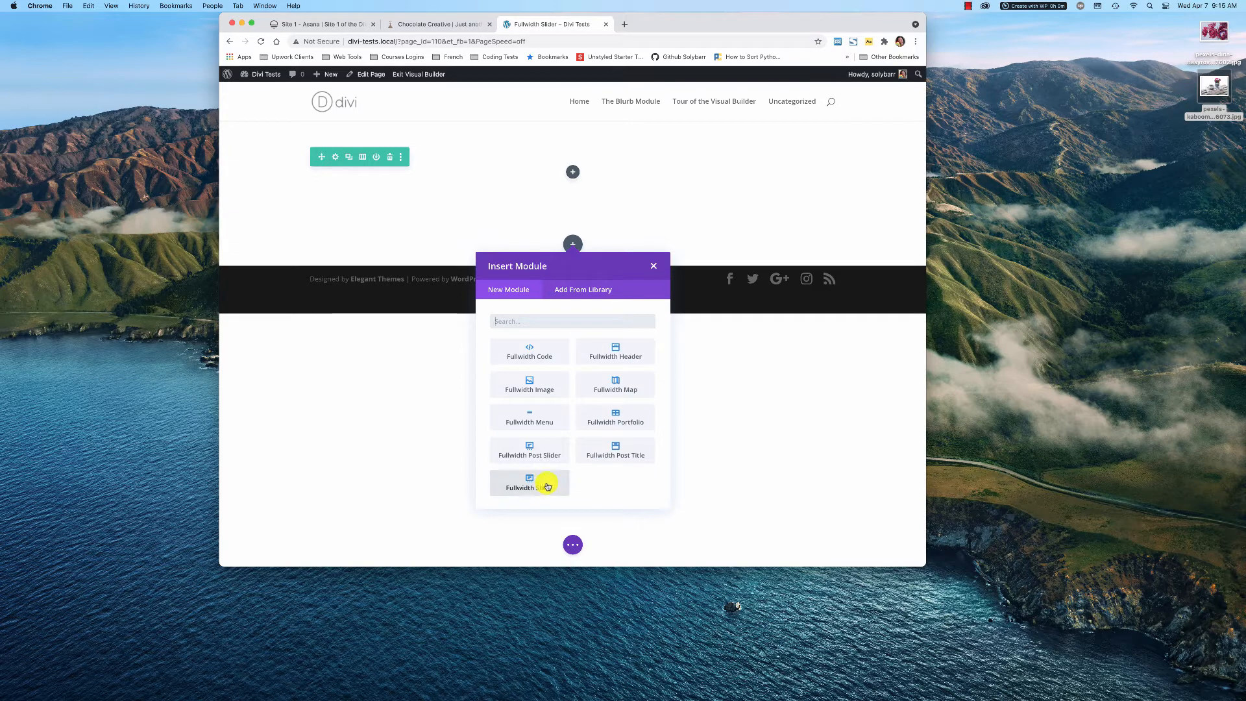
mouse_move(556, 494)
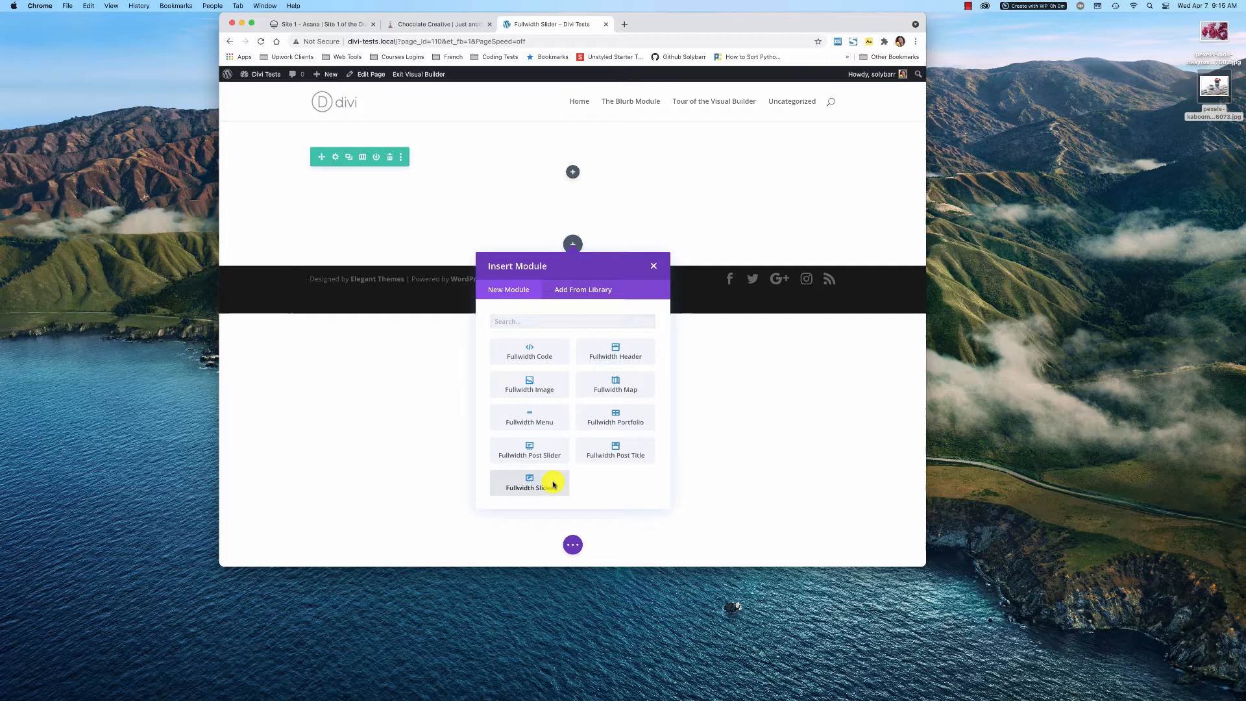
Insert the Fullwidth Slider module into the fullwidth section.
click(530, 483)
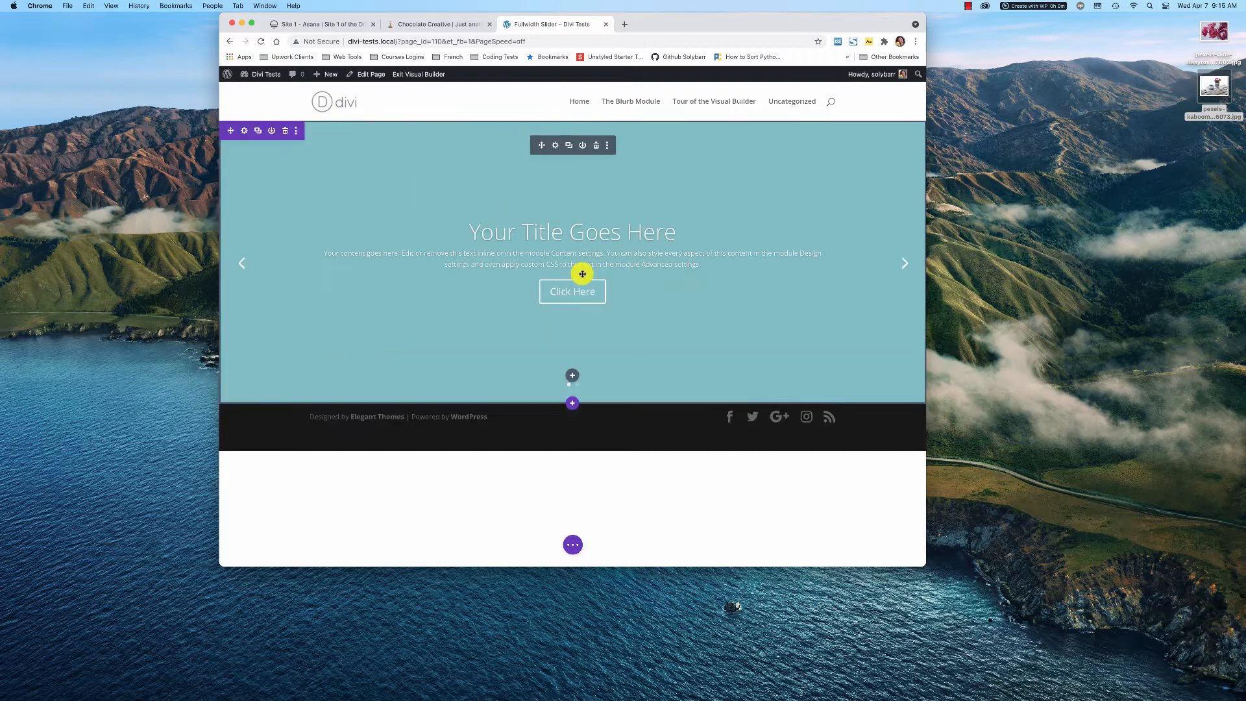
mouse_move(757, 378)
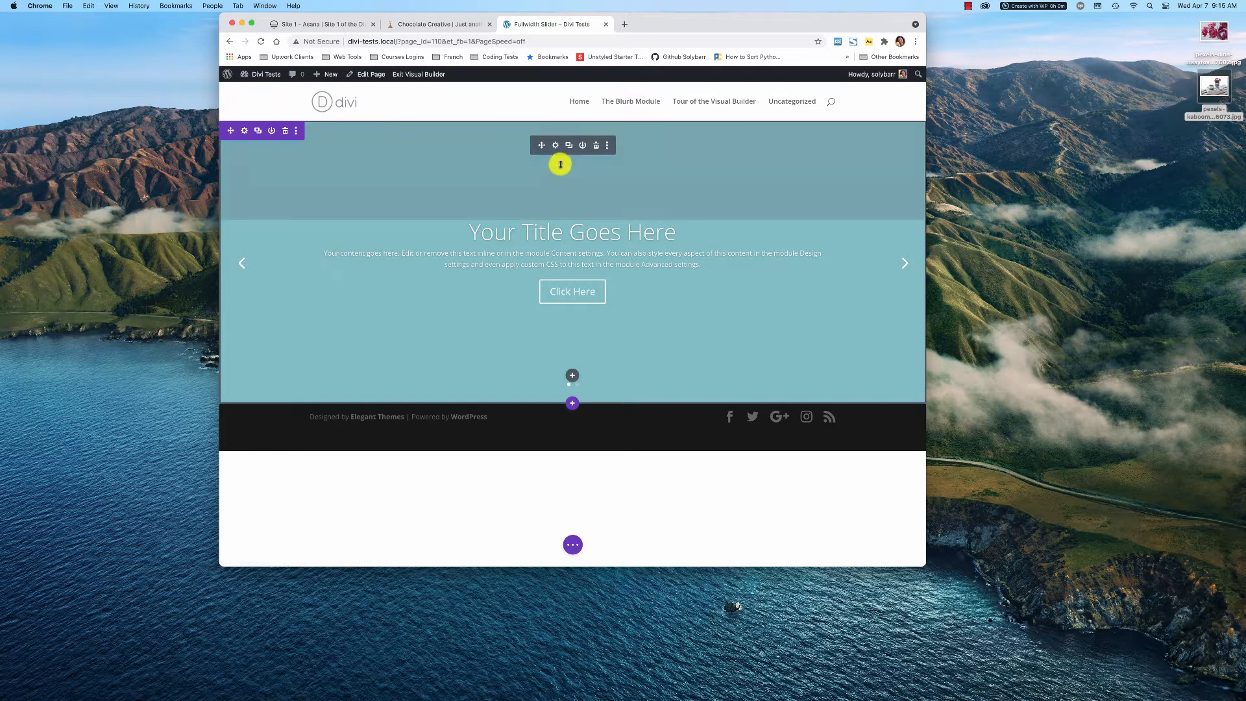
Open the slider module's settings and the first slide's settings.
click(555, 145)
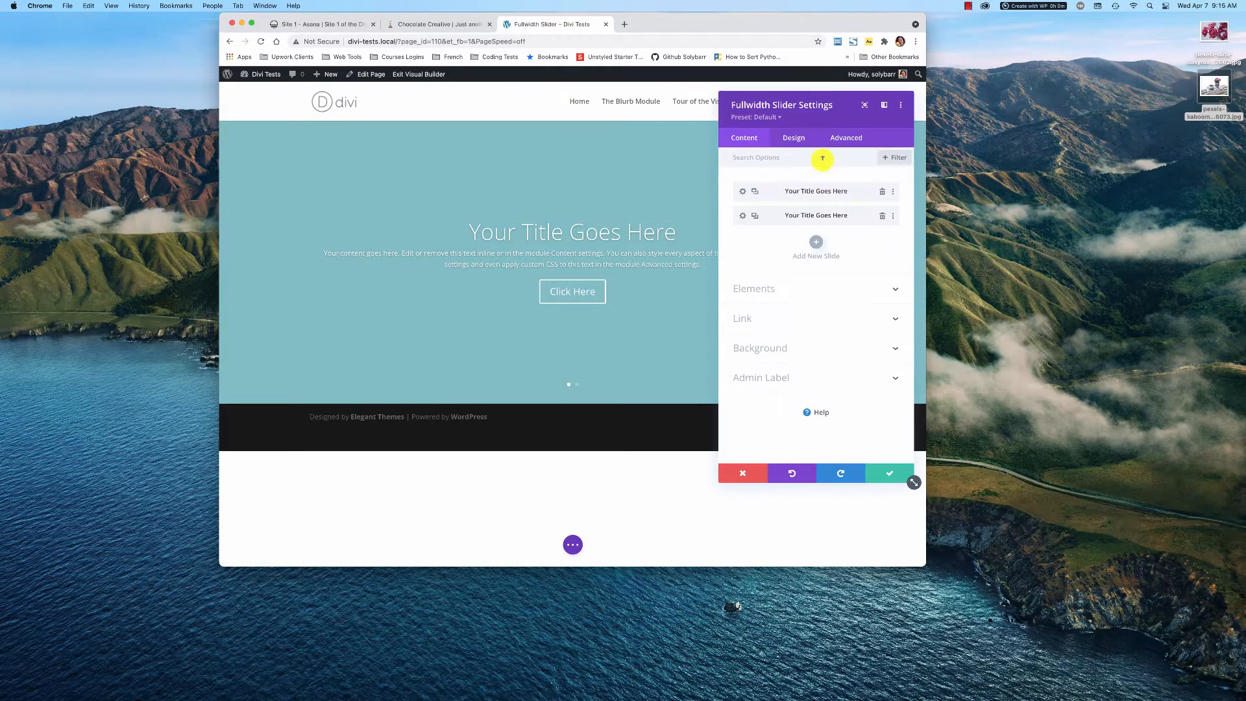
drag(783, 104, 617, 104)
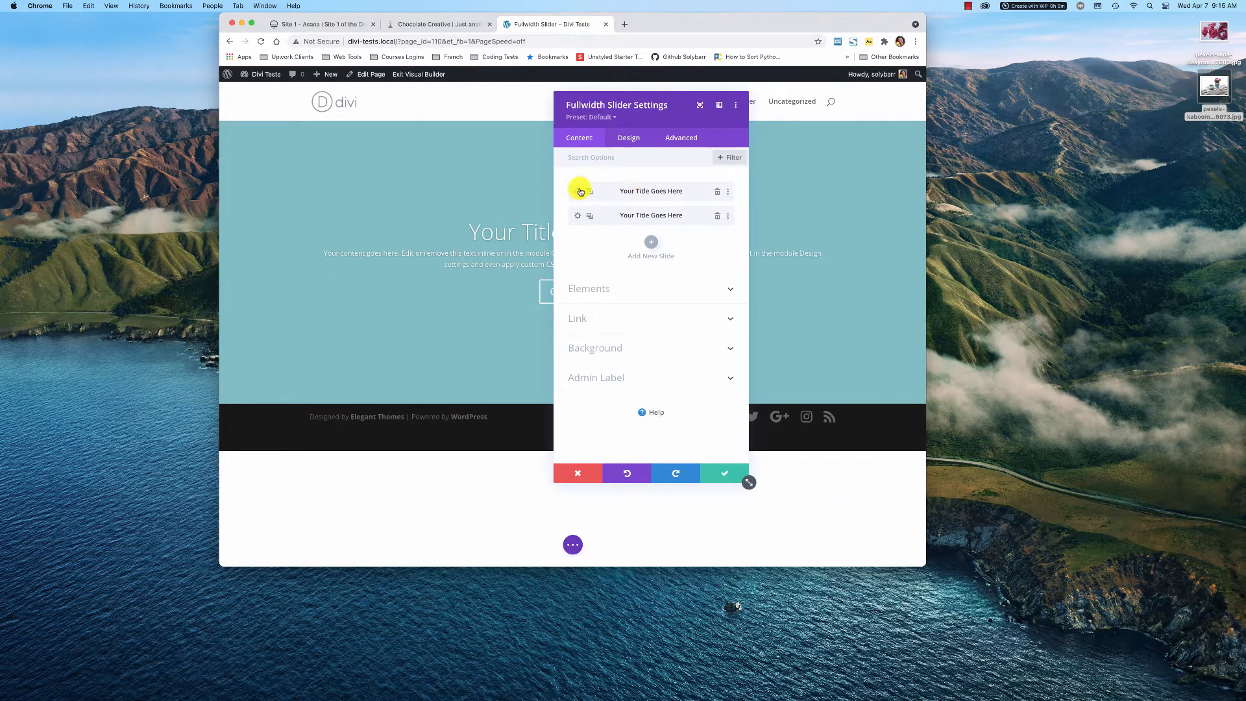
click(577, 190)
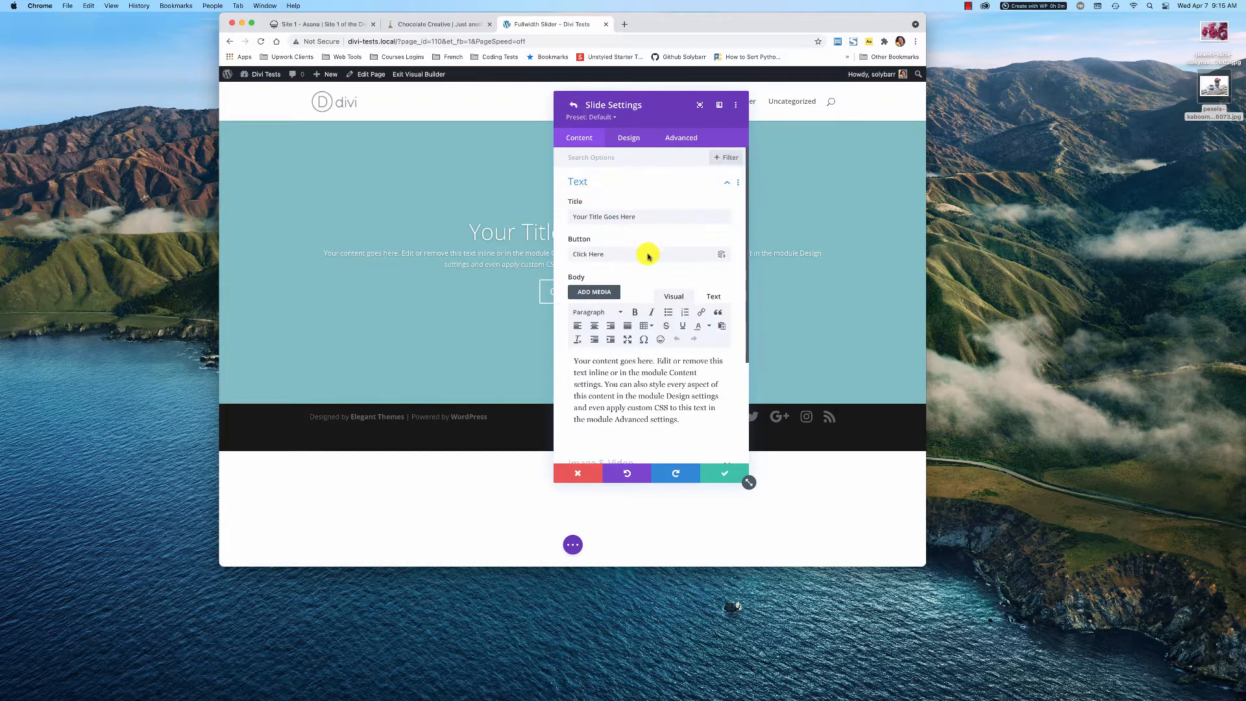
scroll(down, 3)
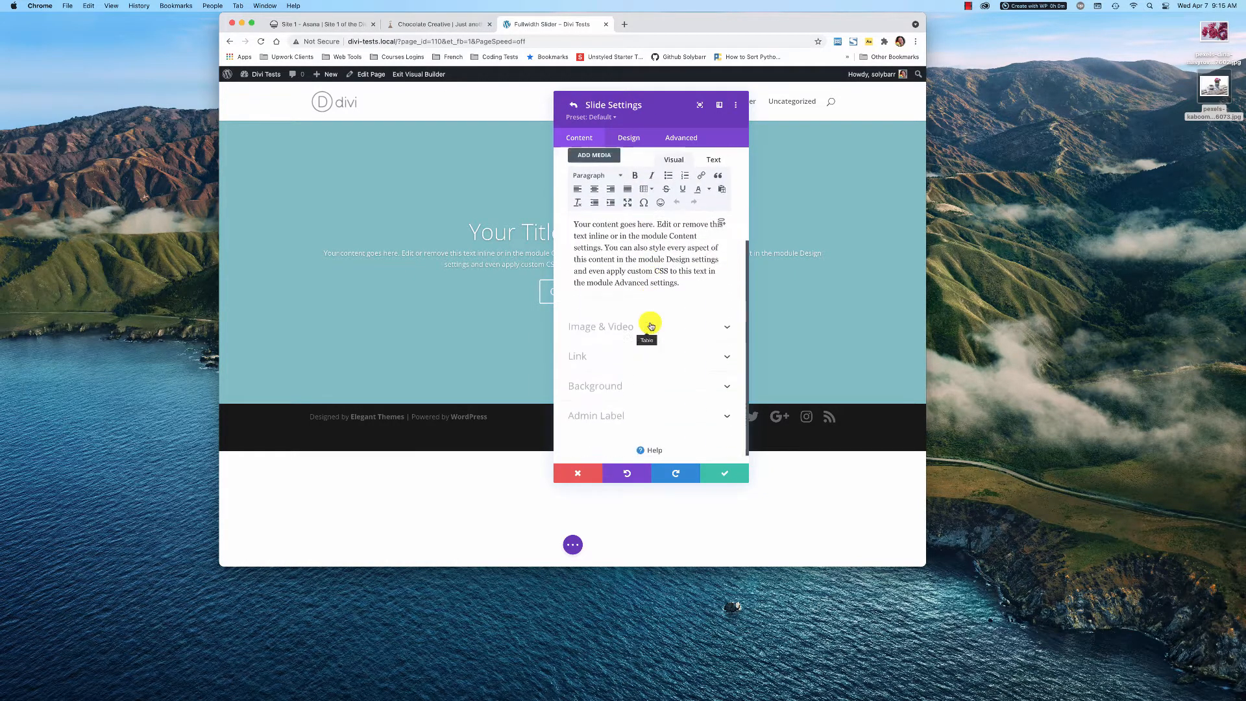
Upload the pink tulip photo and set it as the first slide's background image.
click(648, 385)
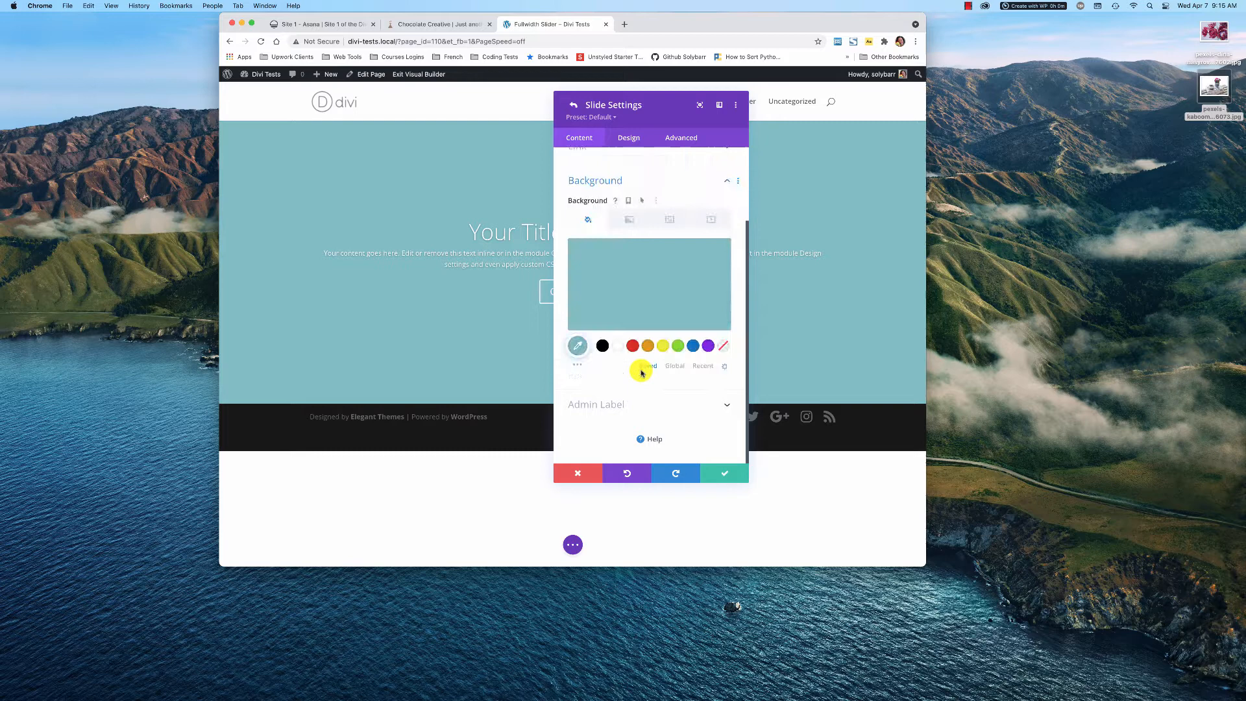
click(669, 220)
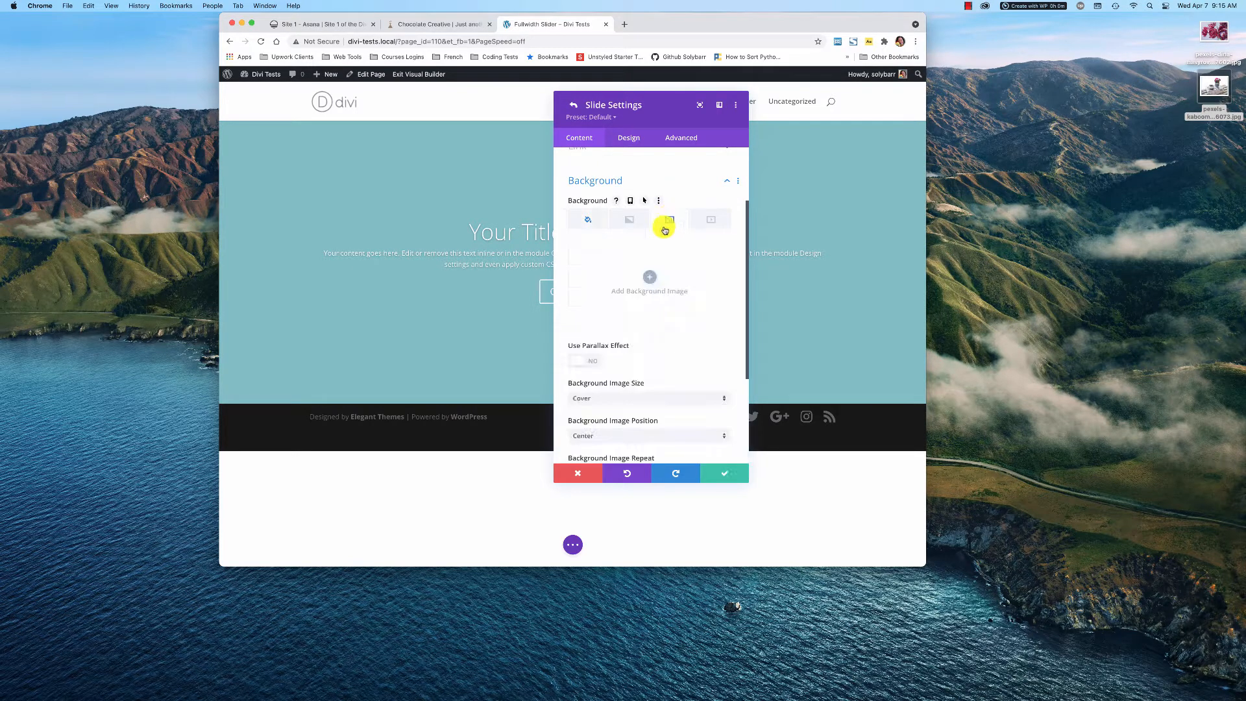
click(649, 282)
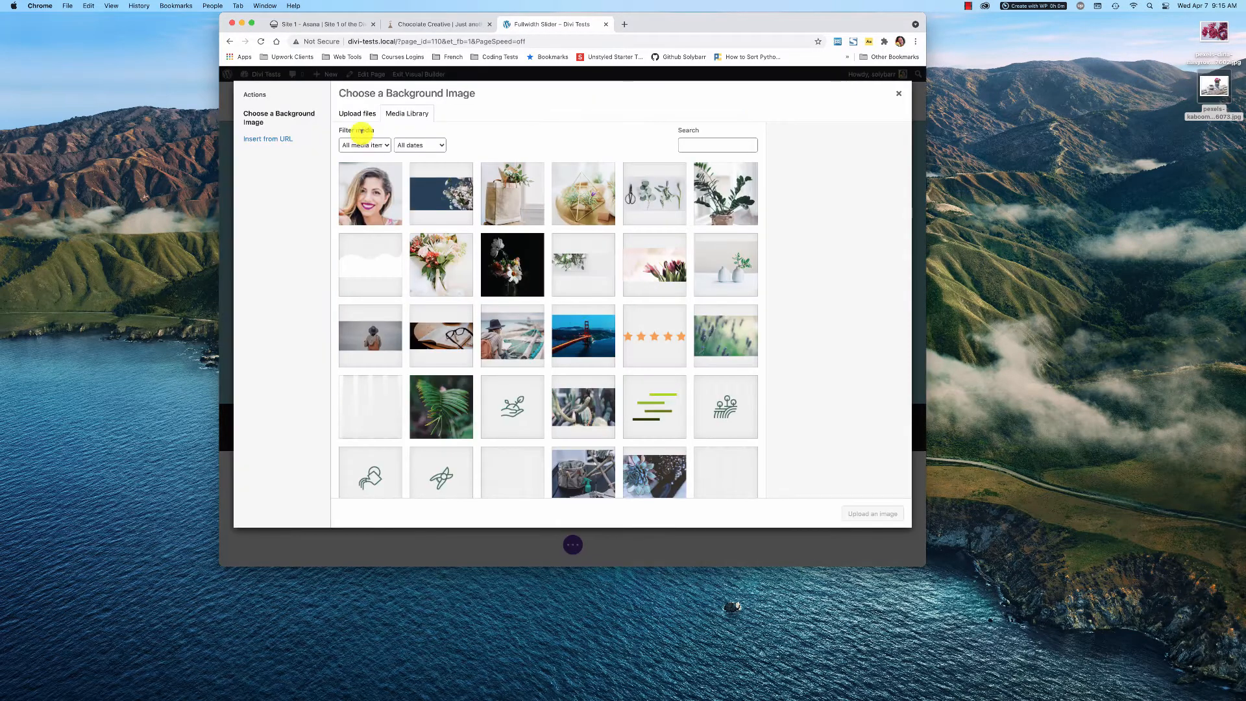
click(357, 113)
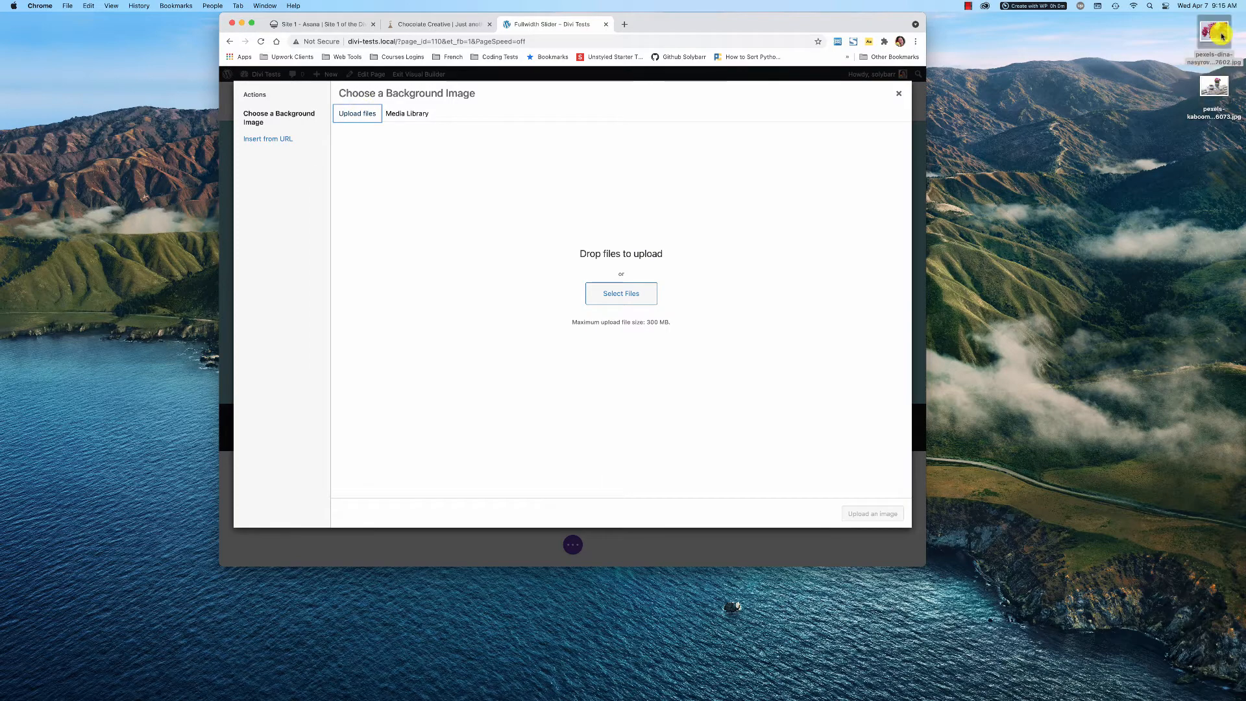
click(407, 113)
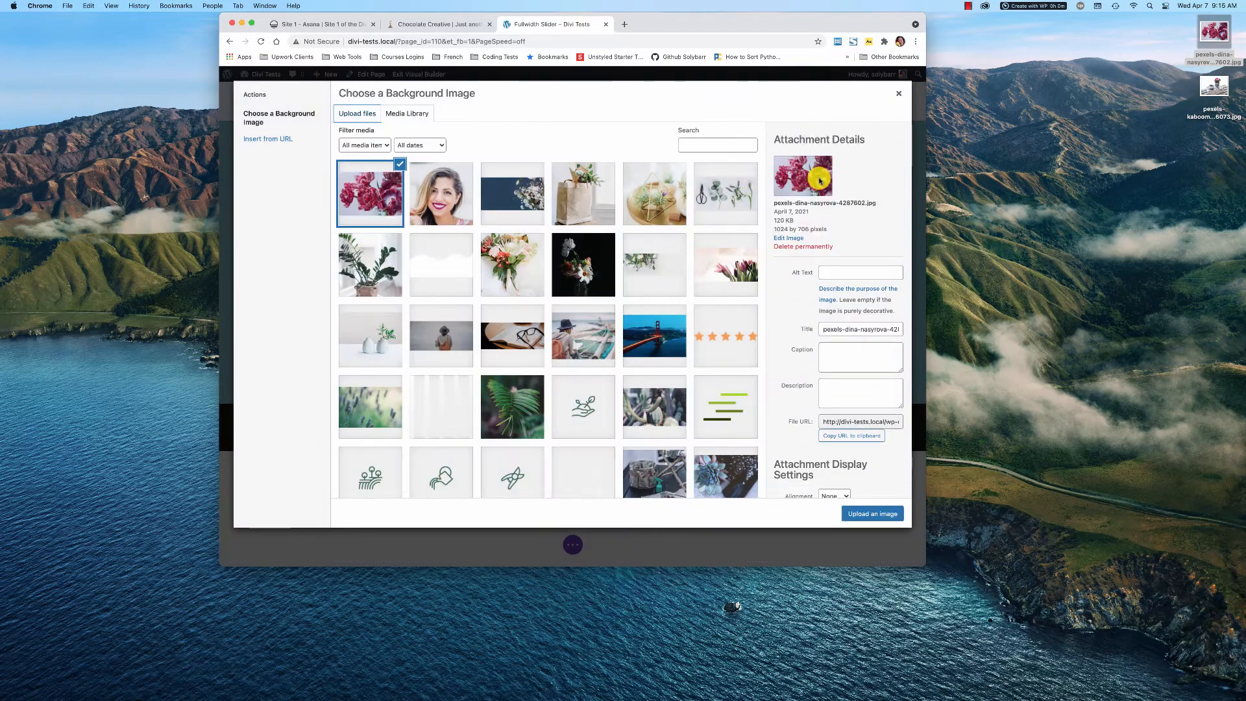
click(871, 513)
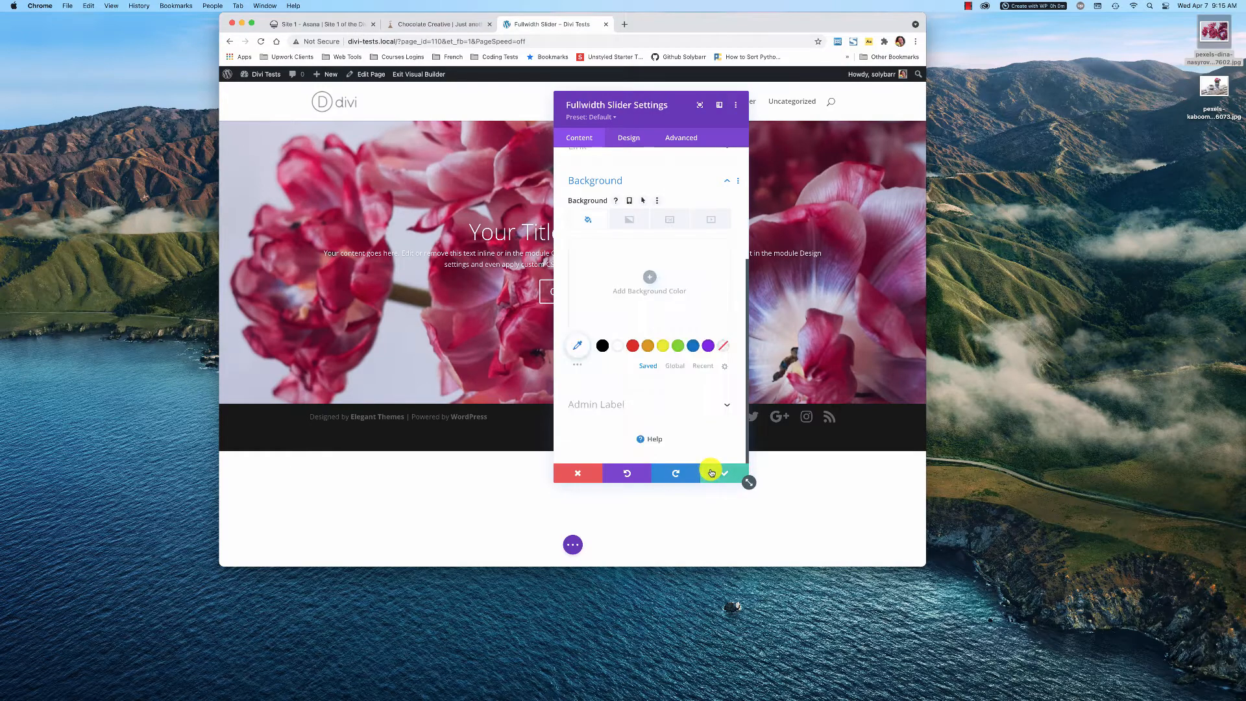
mouse_move(700, 492)
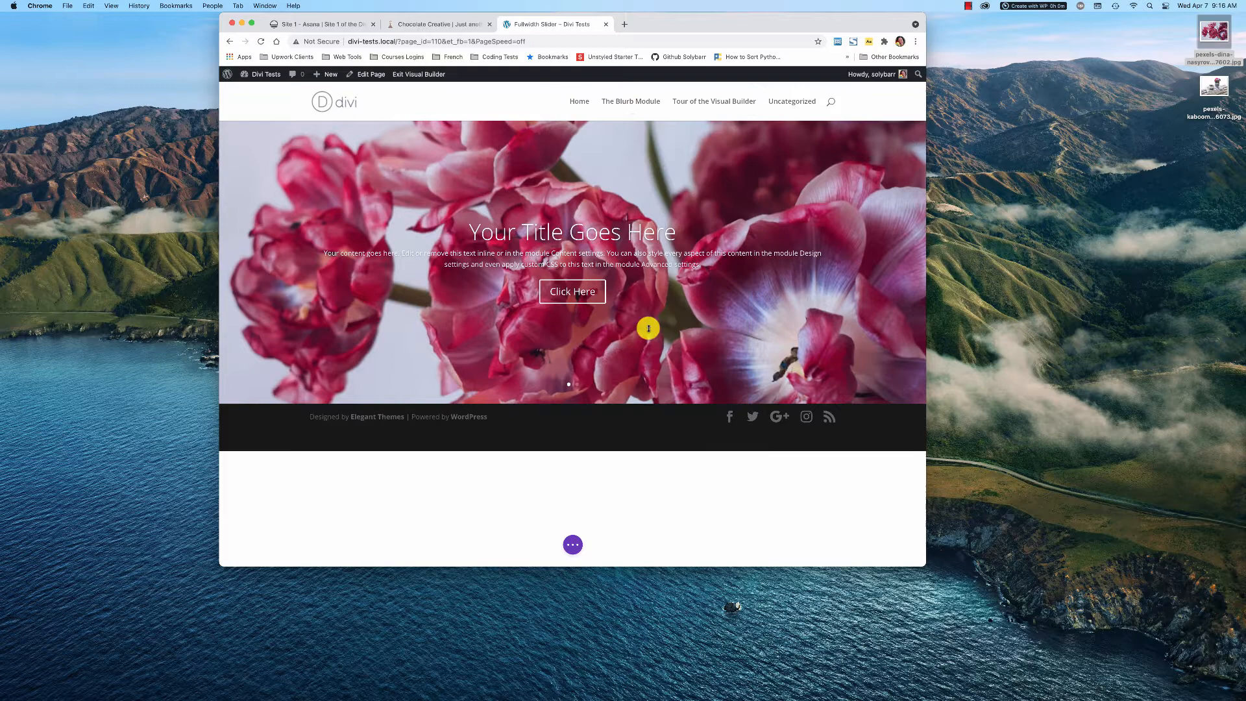
Set the coffee cup on magazines photo as the second slide's background image.
click(649, 328)
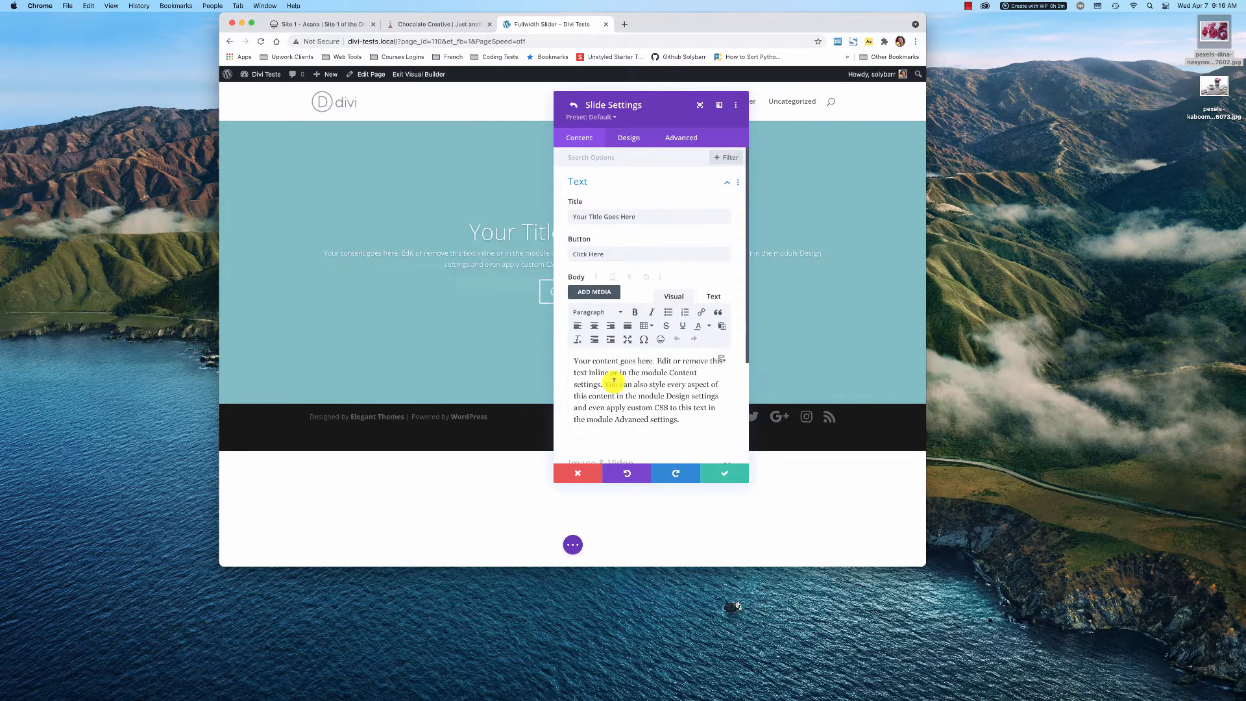
scroll(down, 3)
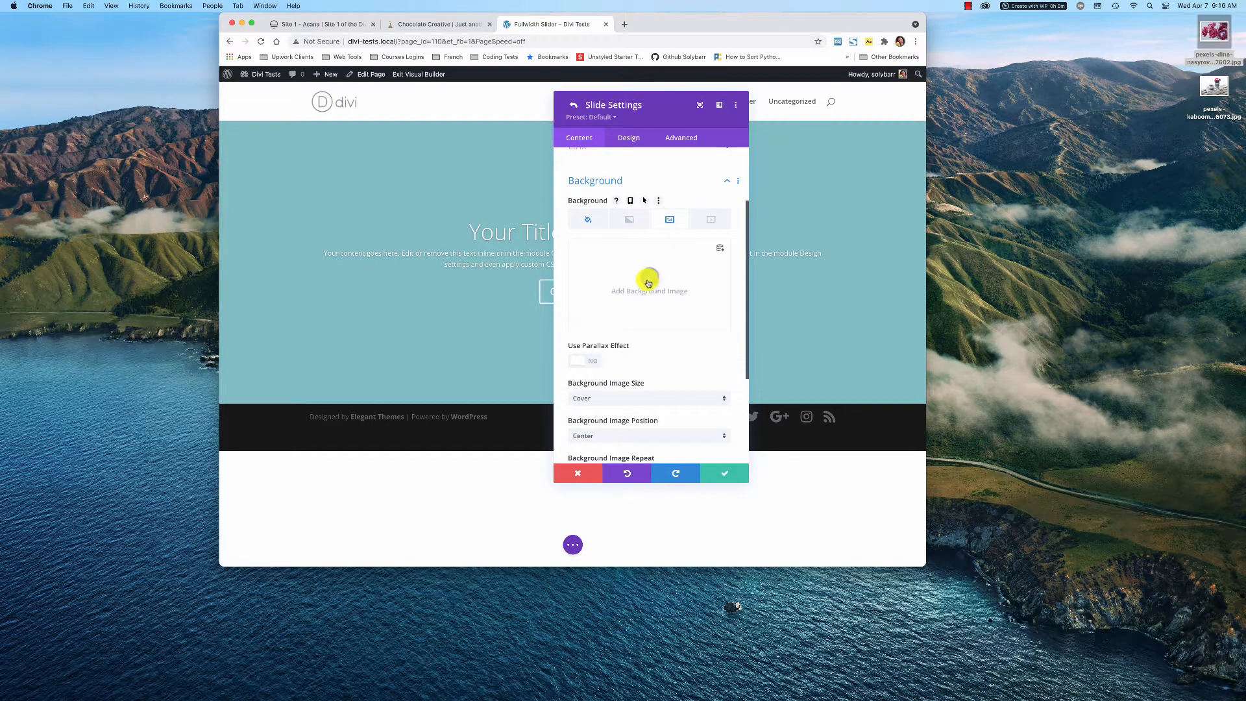
click(649, 284)
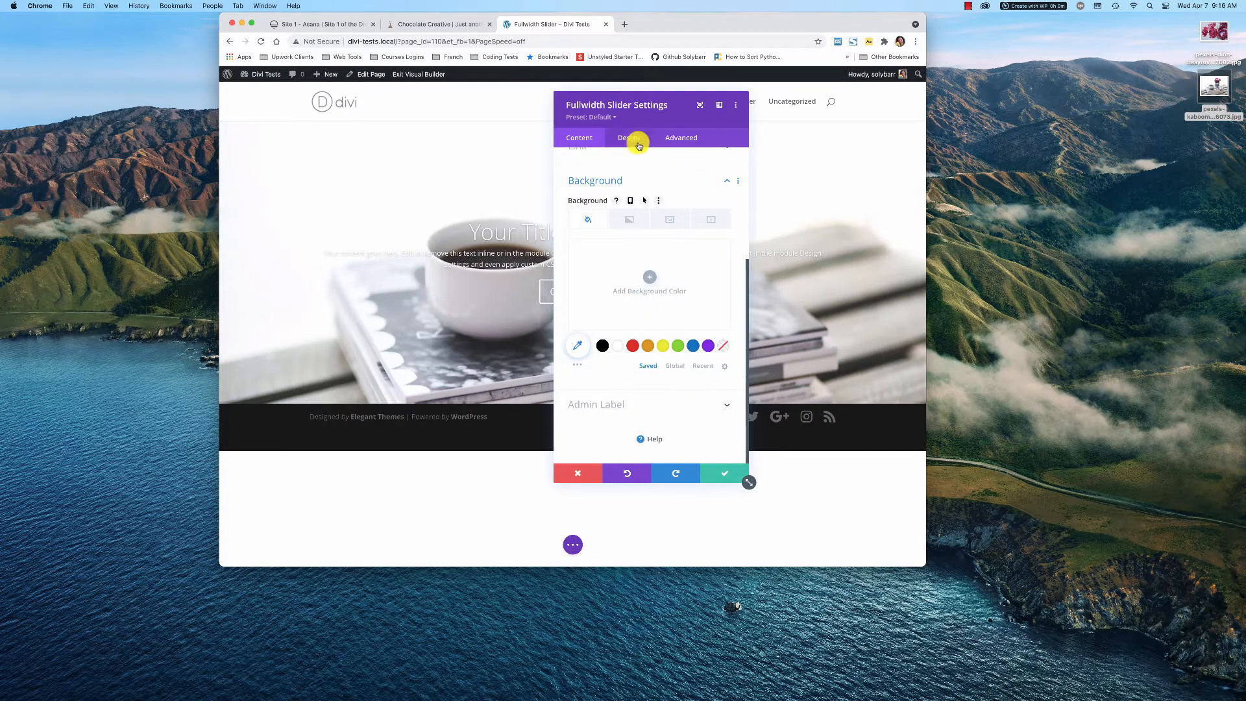
click(629, 138)
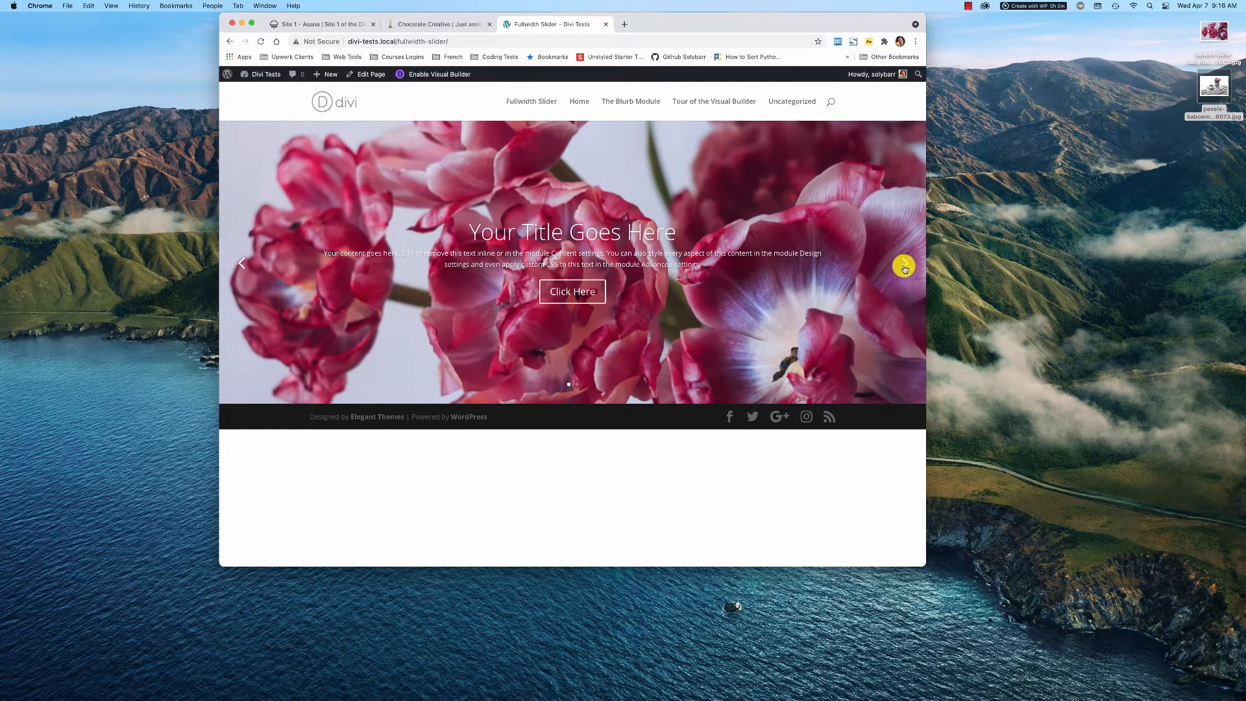
Advance the live page's slider from the tulip slide to the coffee-cup slide.
click(903, 264)
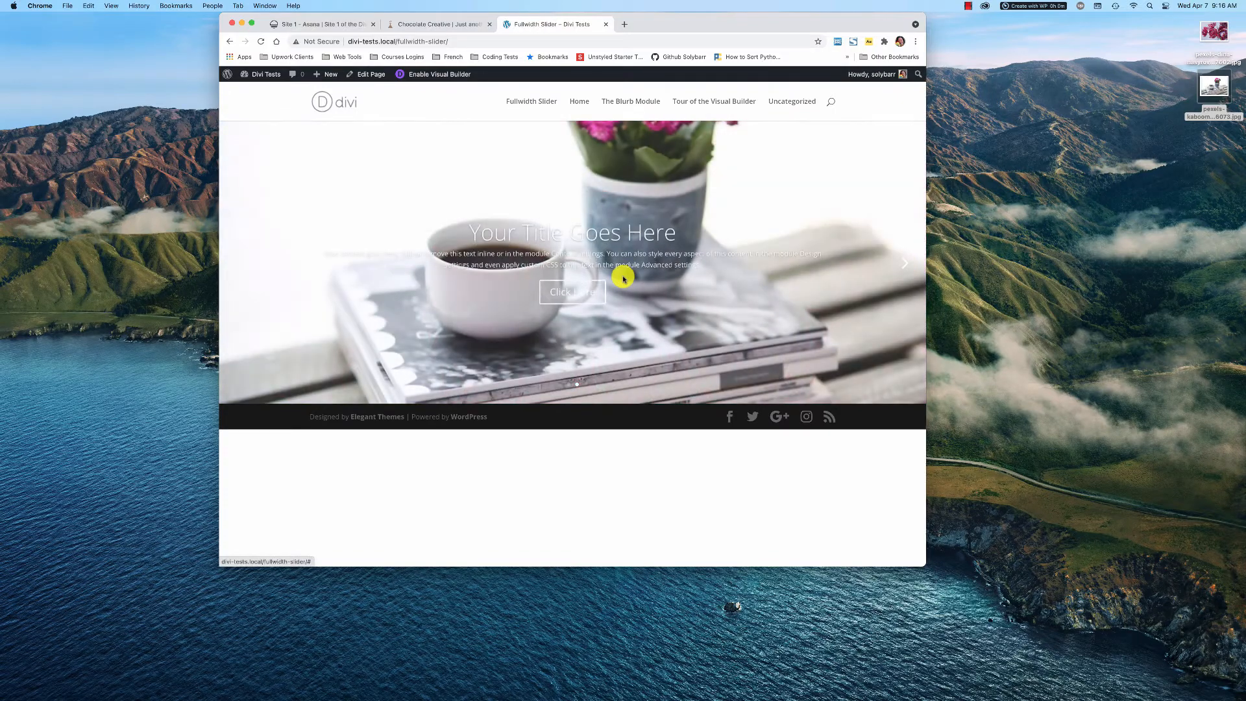
mouse_move(783, 268)
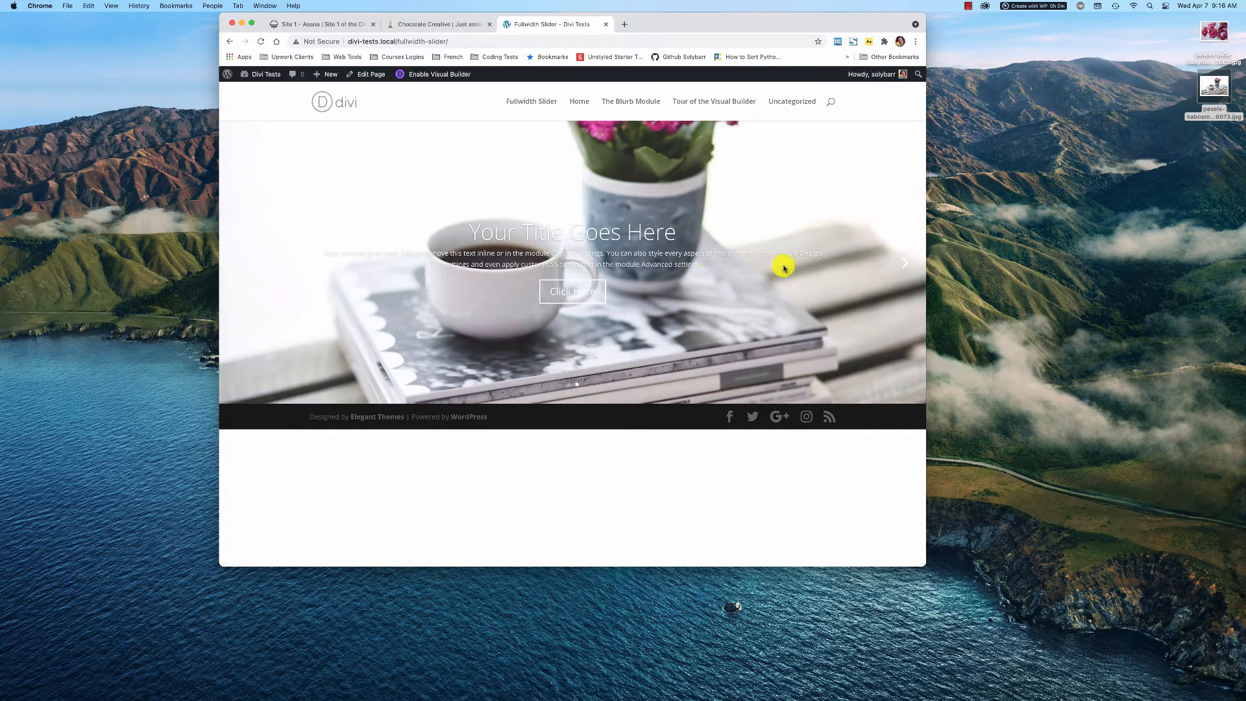
mouse_move(530, 81)
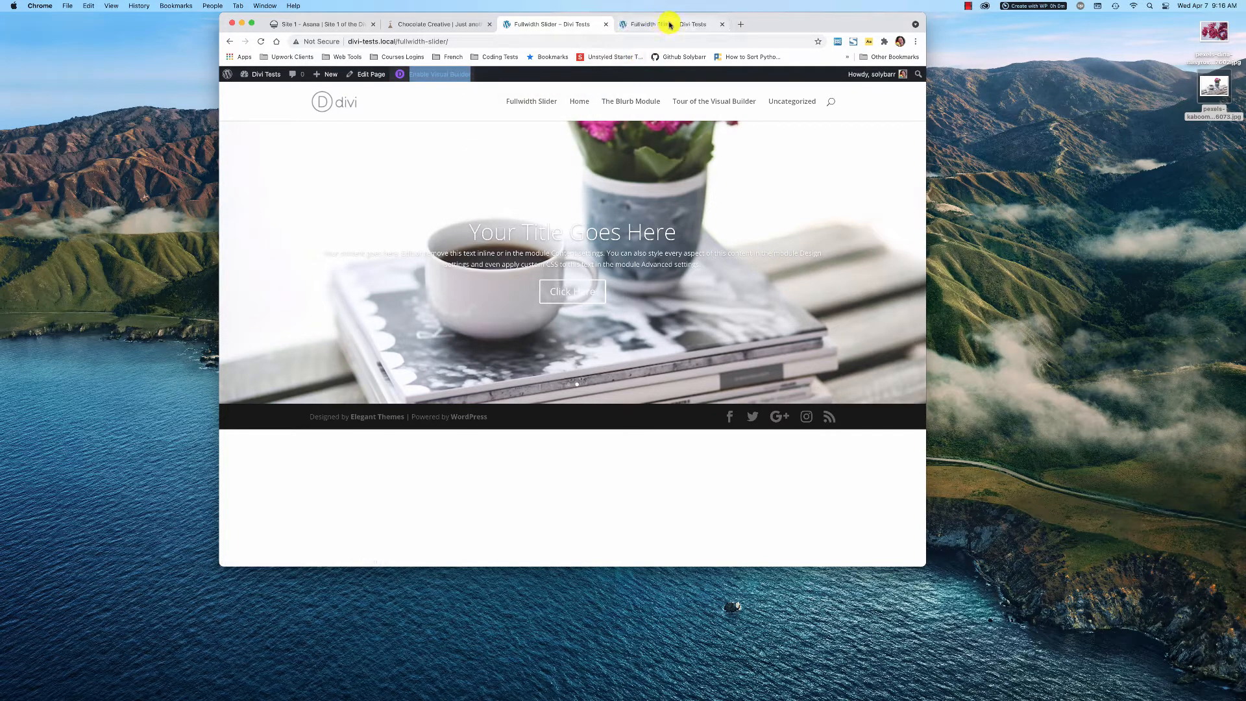
Enable the Visual Builder and open the slider and slide settings, dragging both panels aside.
click(438, 74)
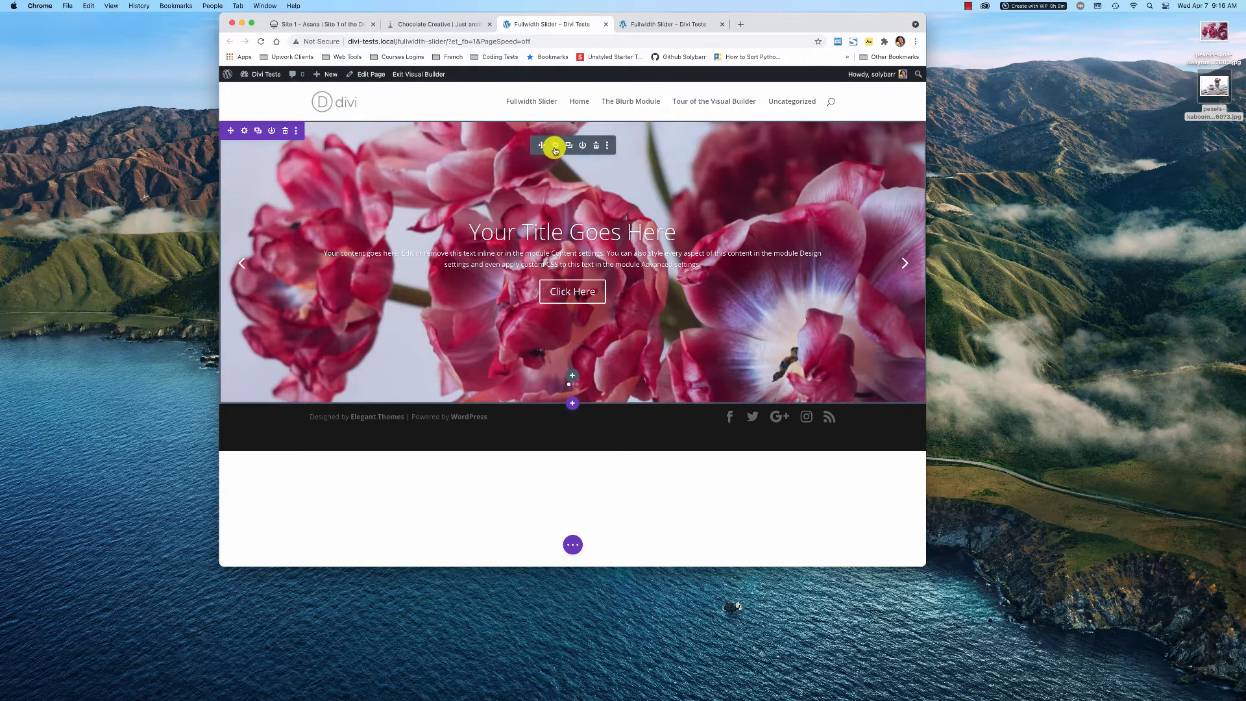
click(553, 146)
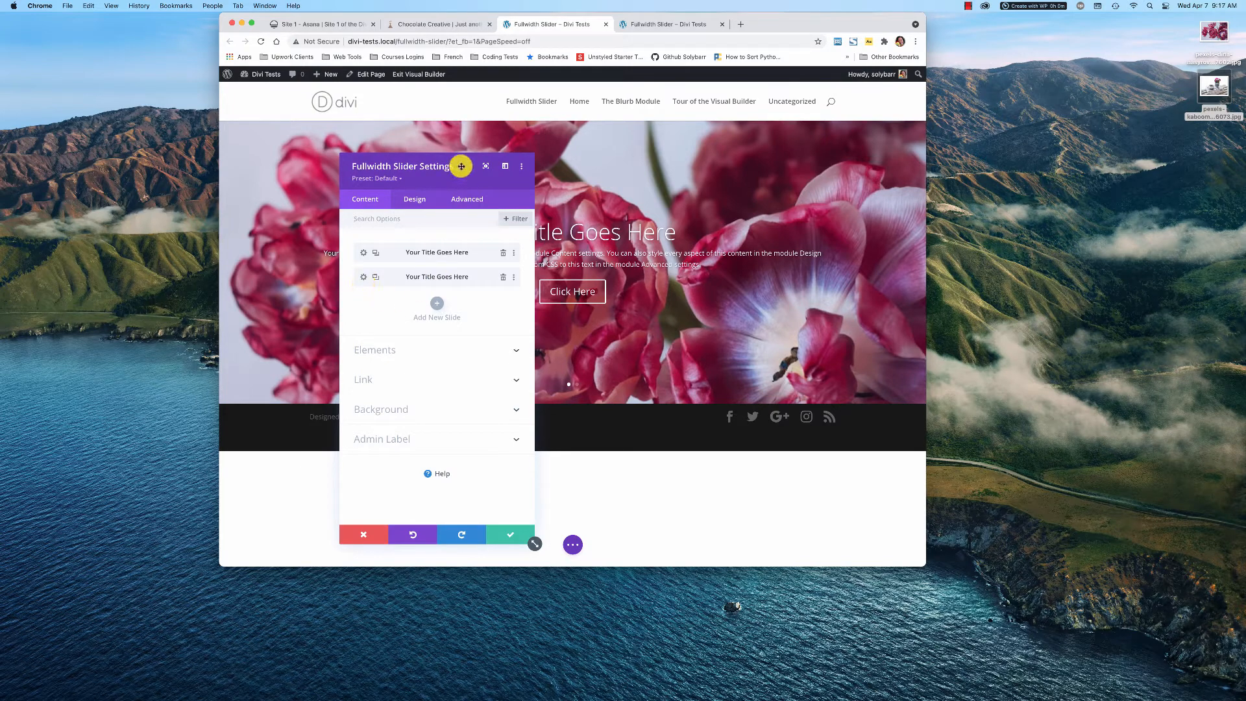
drag(402, 166, 761, 173)
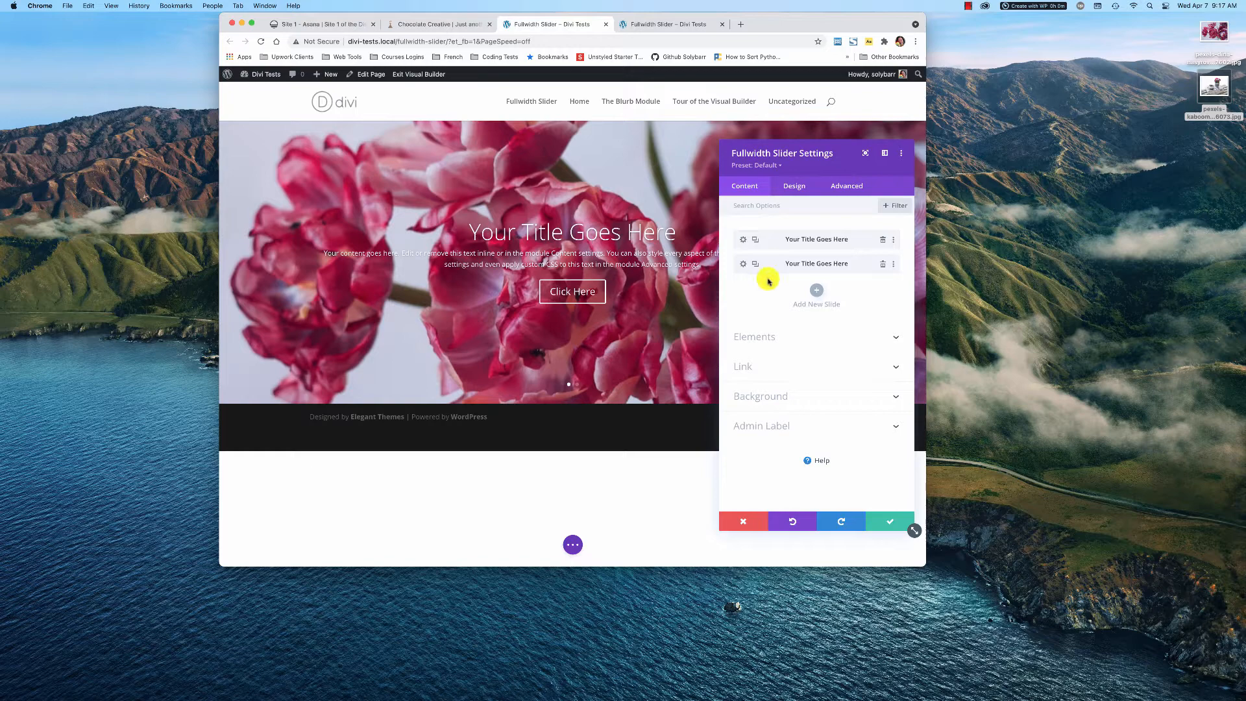
mouse_move(751, 244)
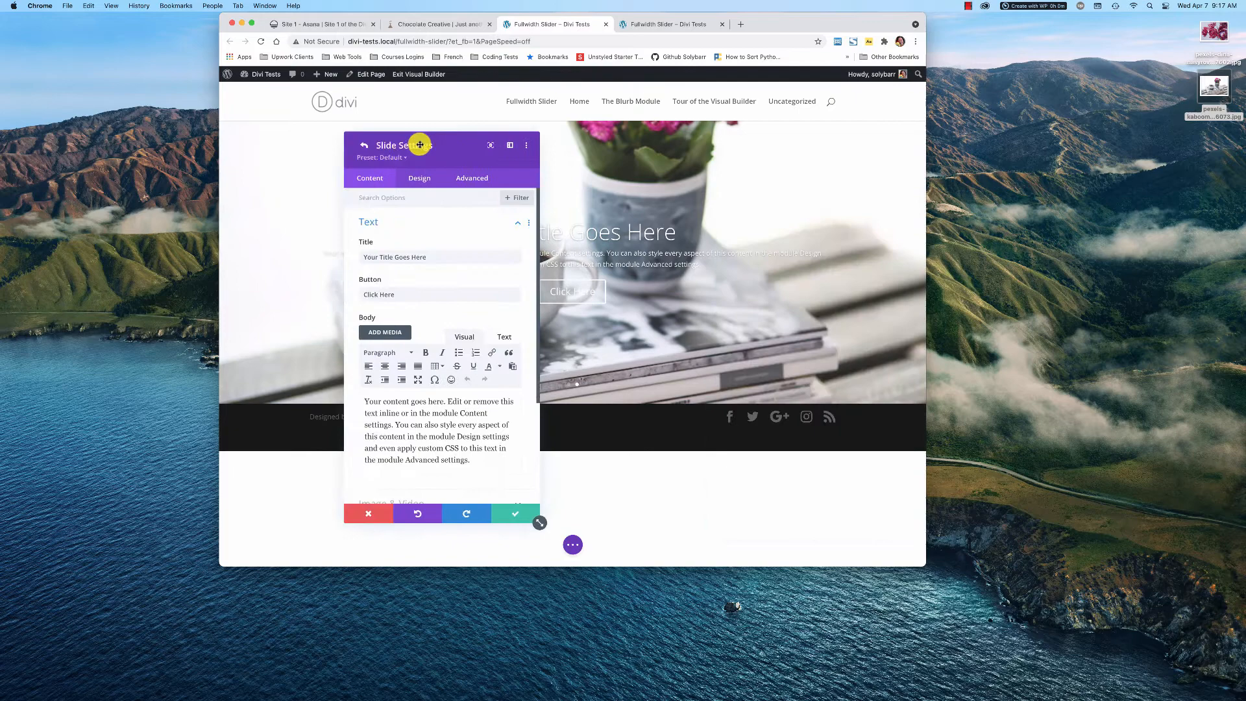
drag(420, 144, 308, 130)
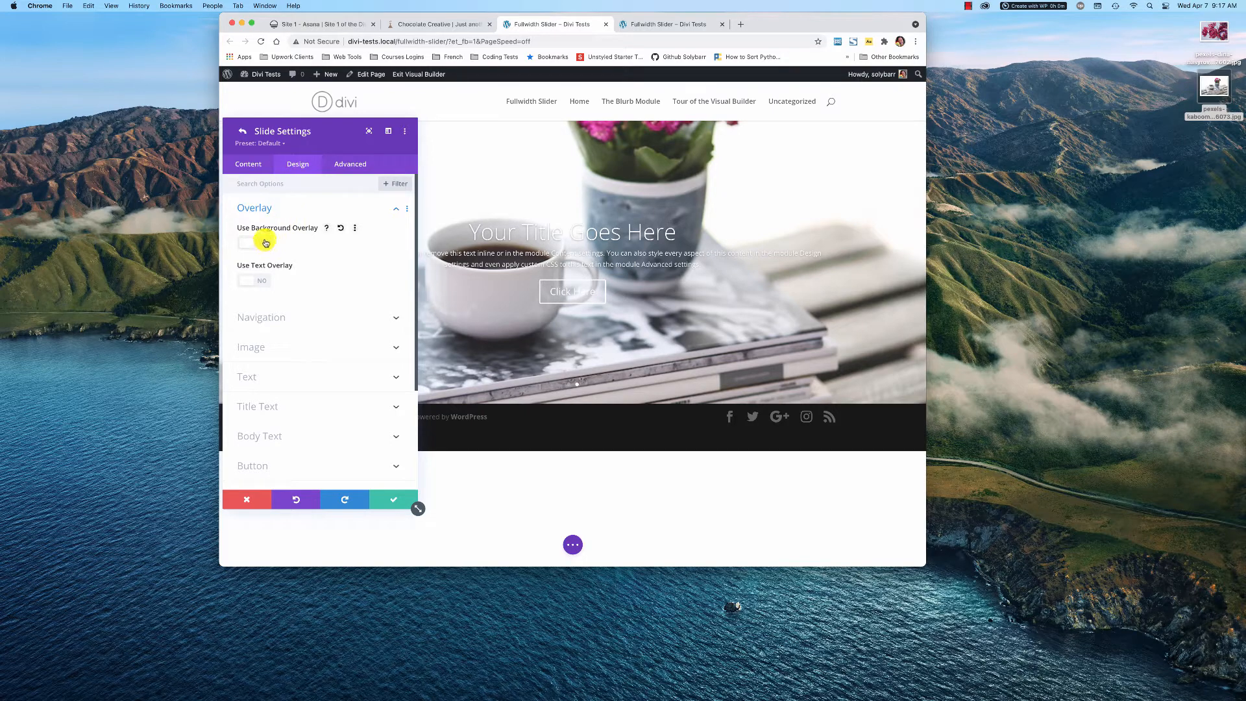
Switch the coffee-cup slide's background overlay on, after trying and removing the text overlay.
click(247, 242)
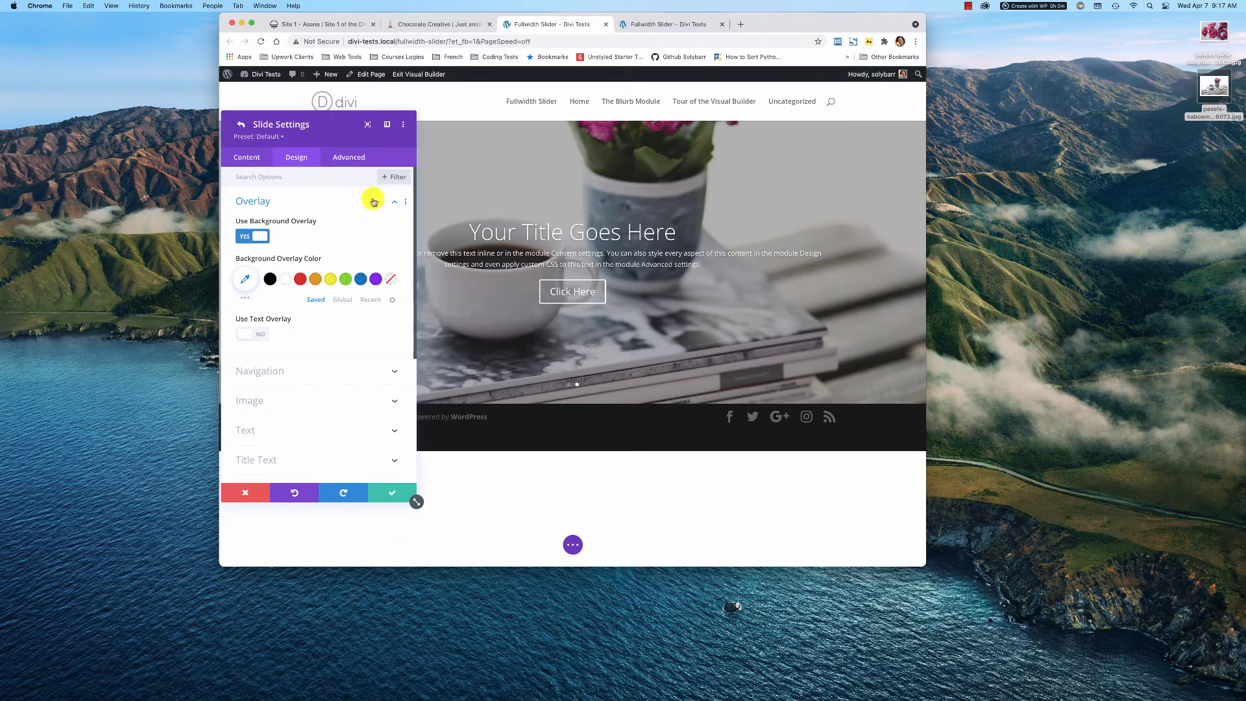
click(252, 235)
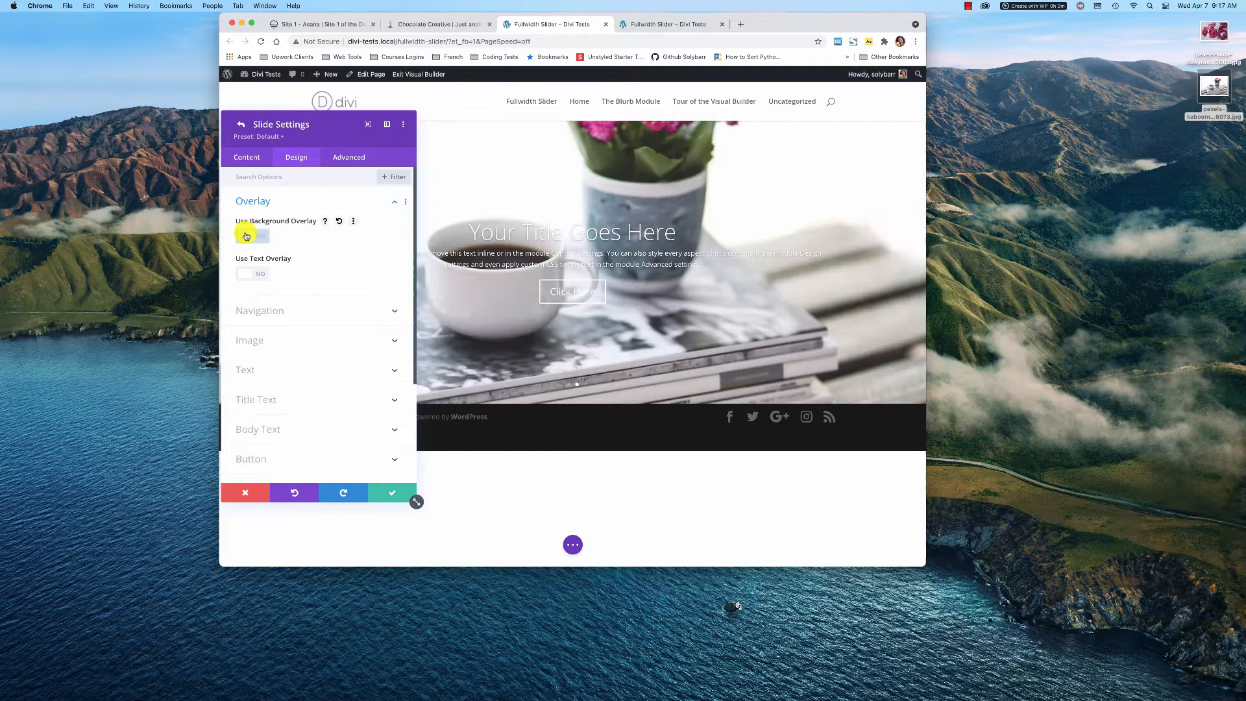
click(252, 274)
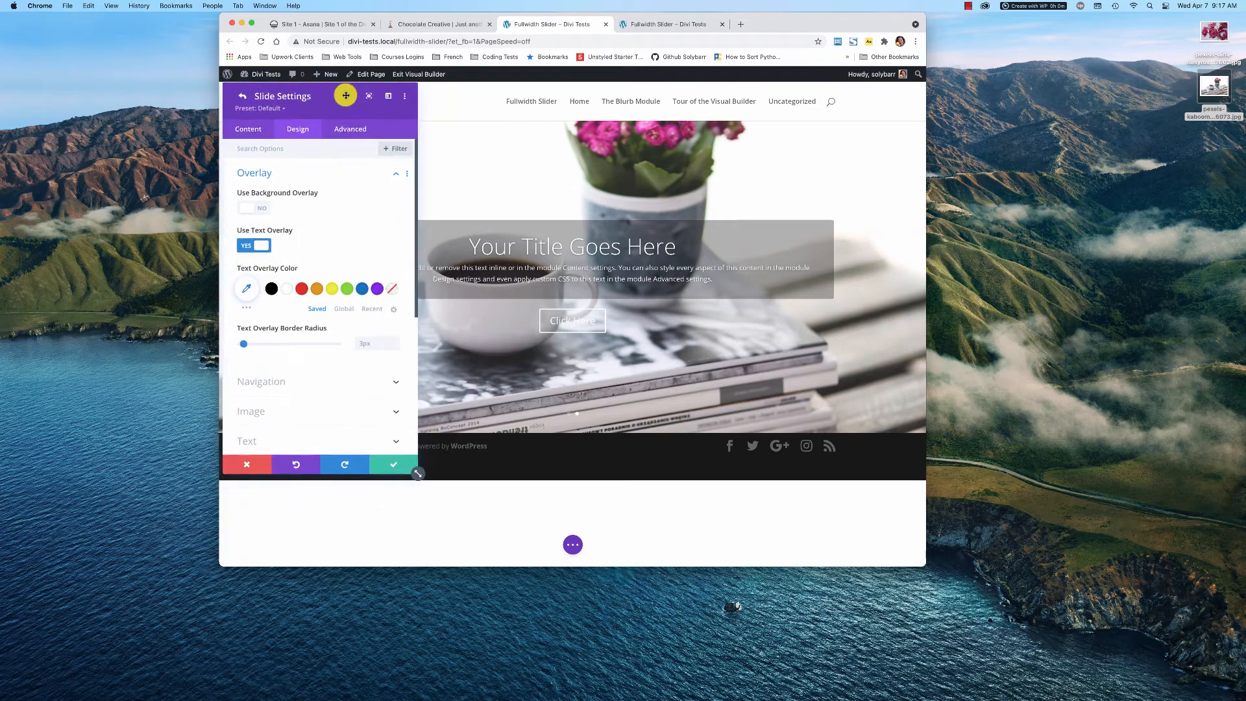
click(252, 244)
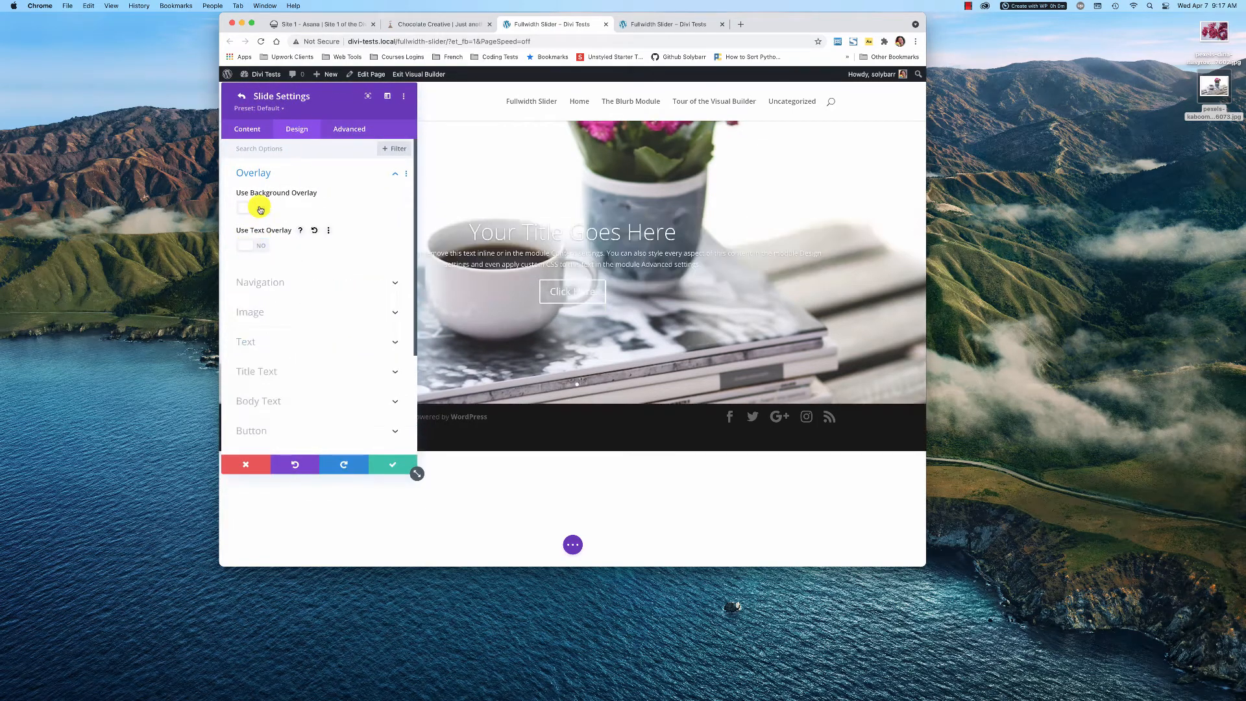
click(252, 208)
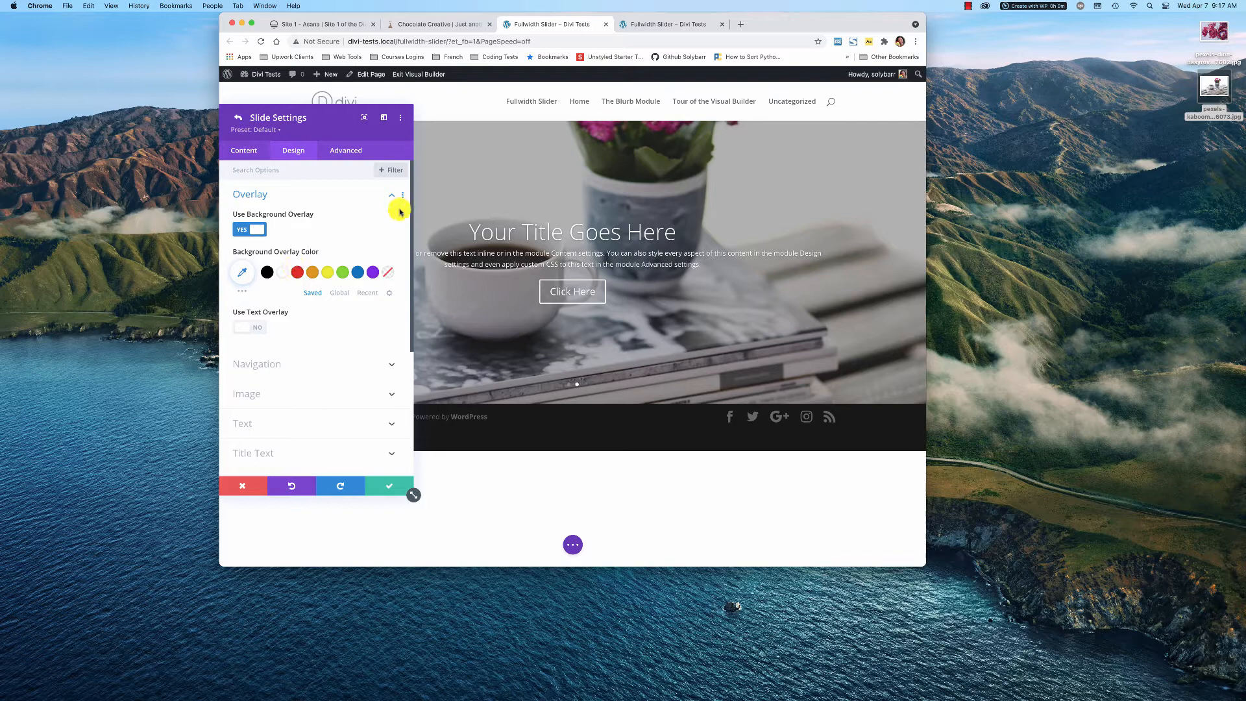
click(391, 195)
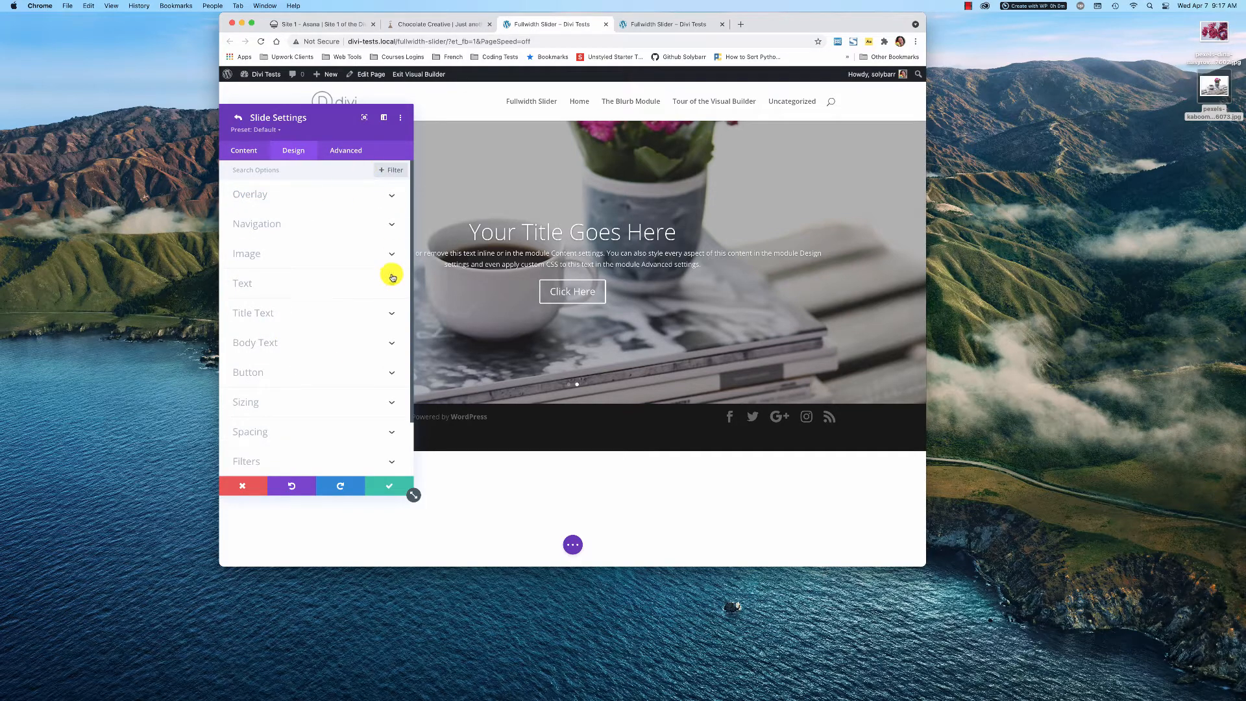
mouse_move(289, 148)
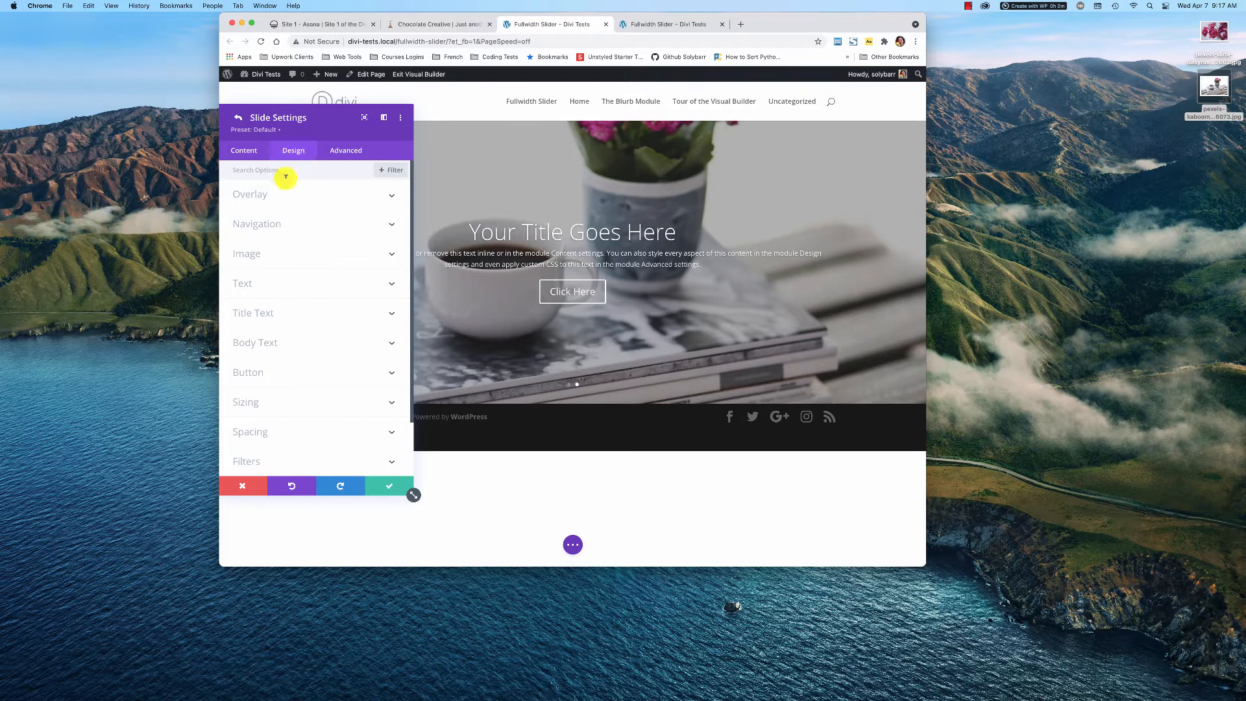
mouse_move(273, 366)
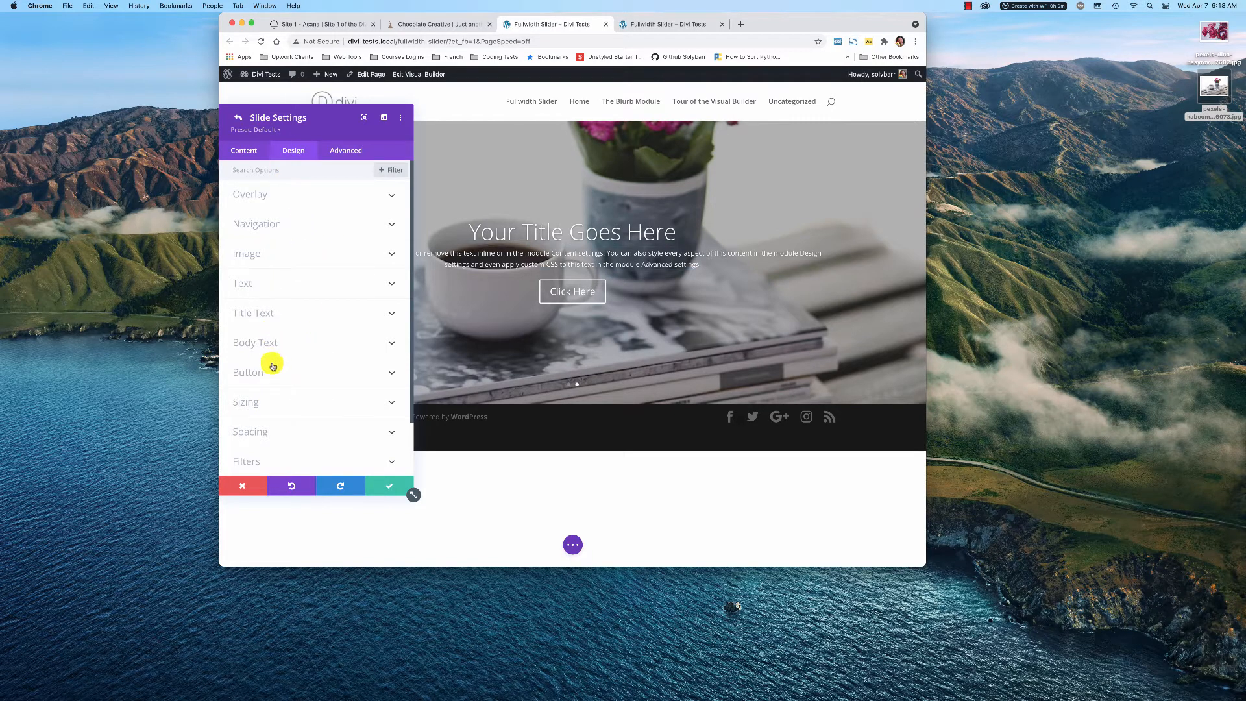
mouse_move(592, 237)
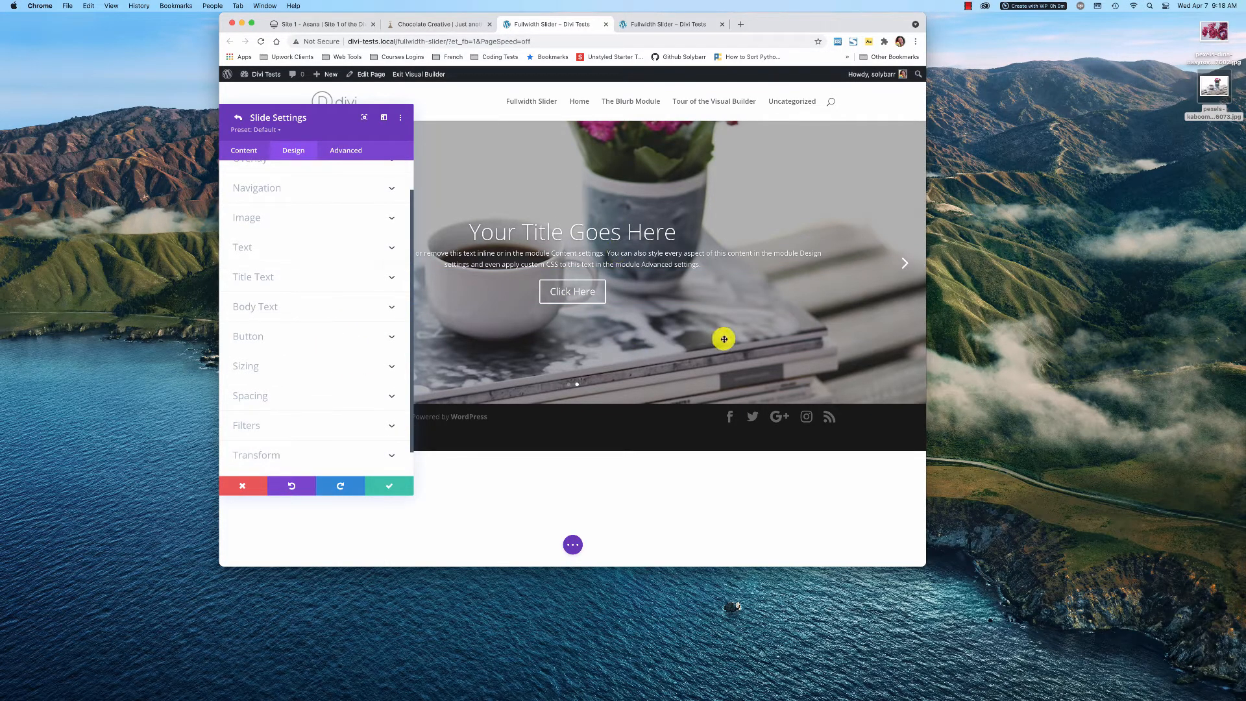
mouse_move(290, 343)
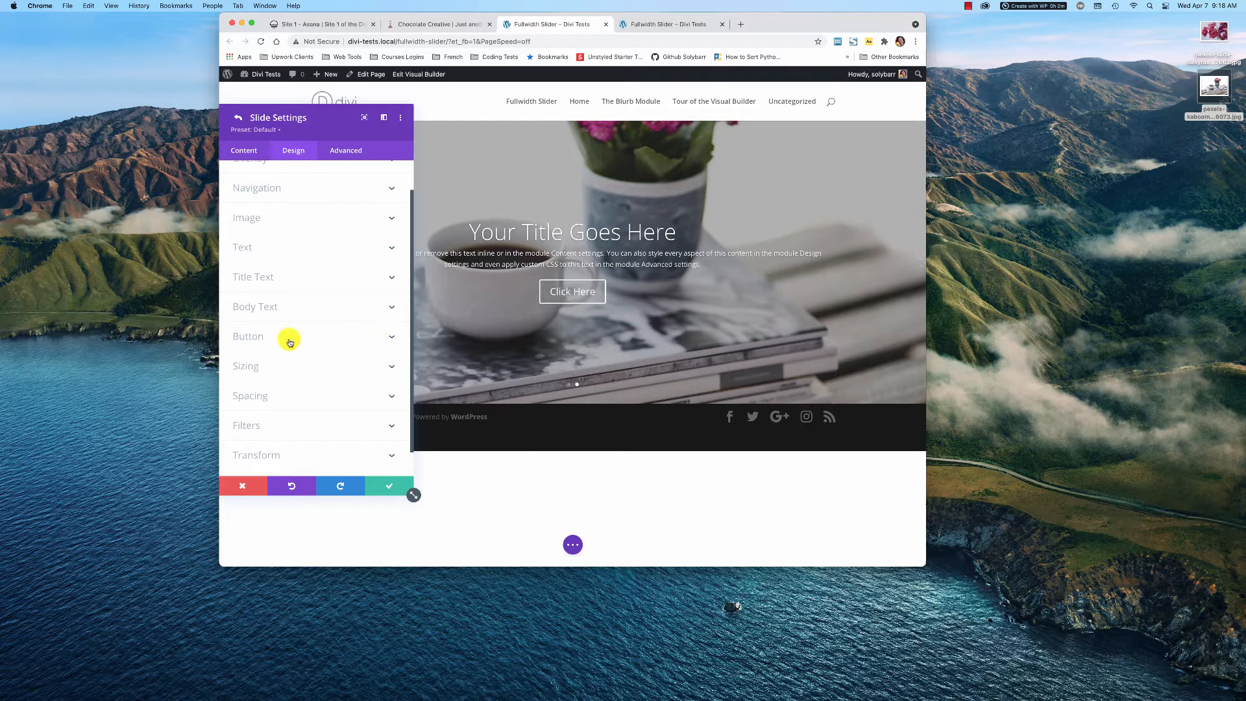
mouse_move(270, 138)
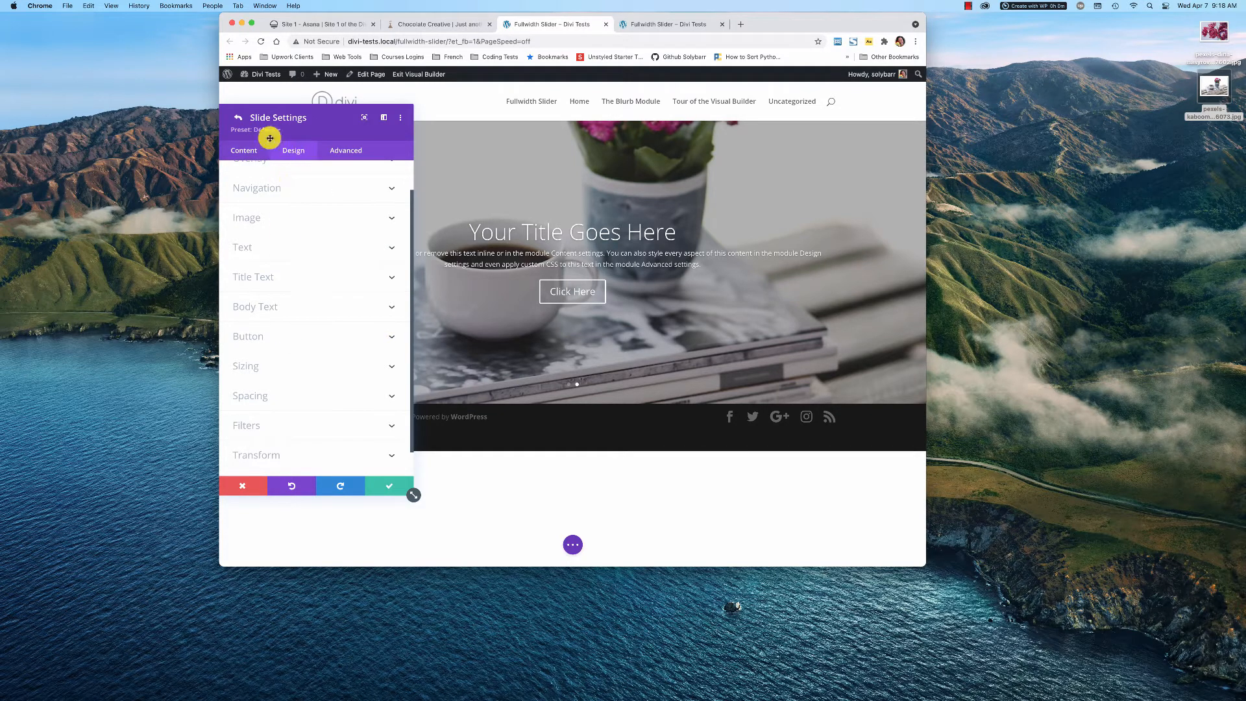
click(237, 117)
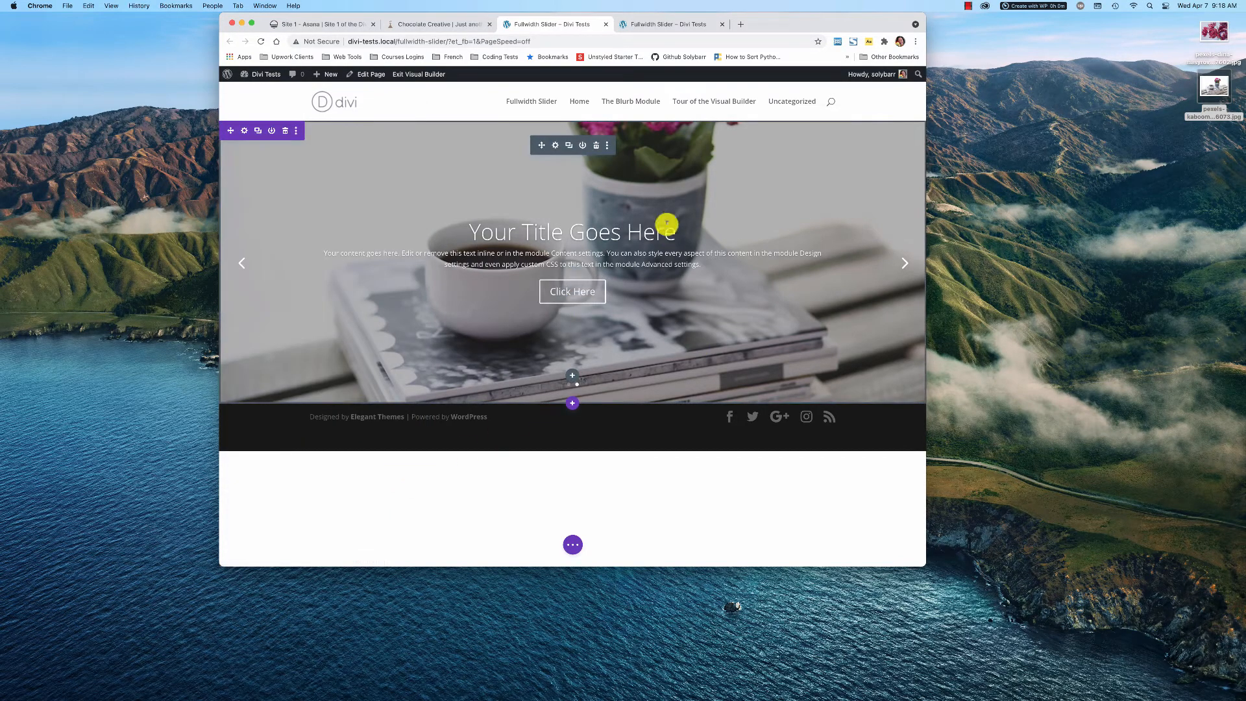
mouse_move(663, 386)
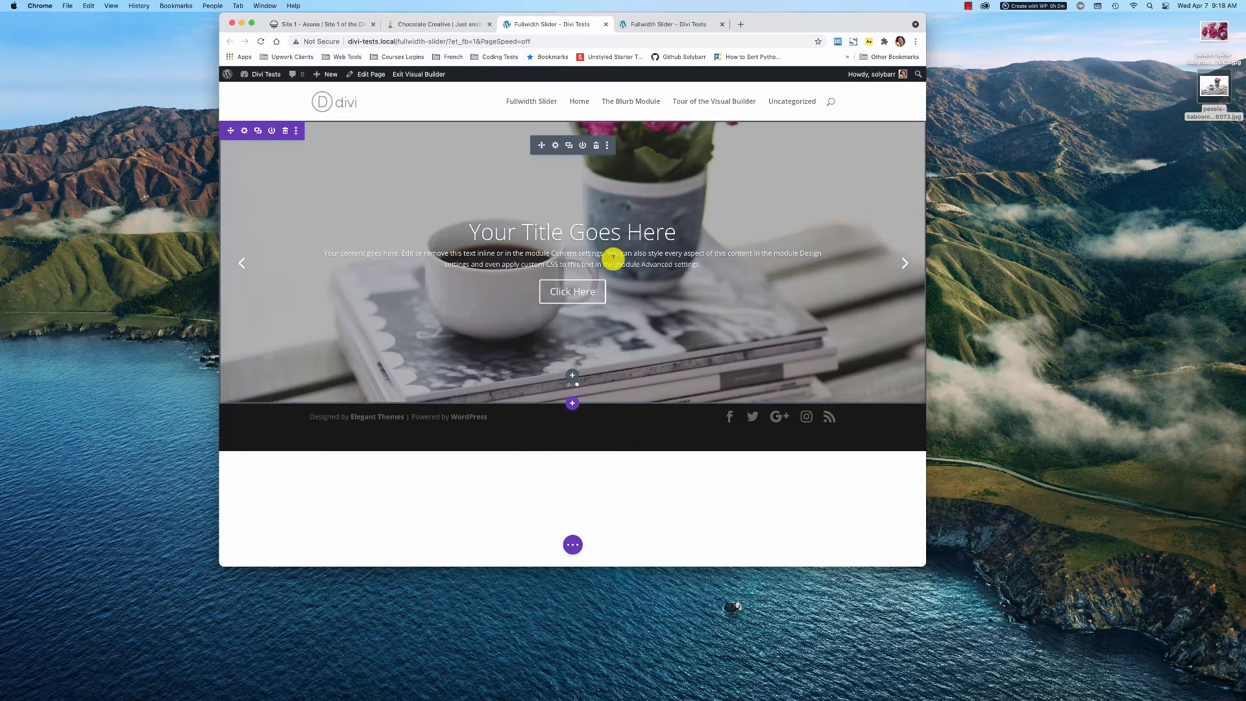
mouse_move(636, 258)
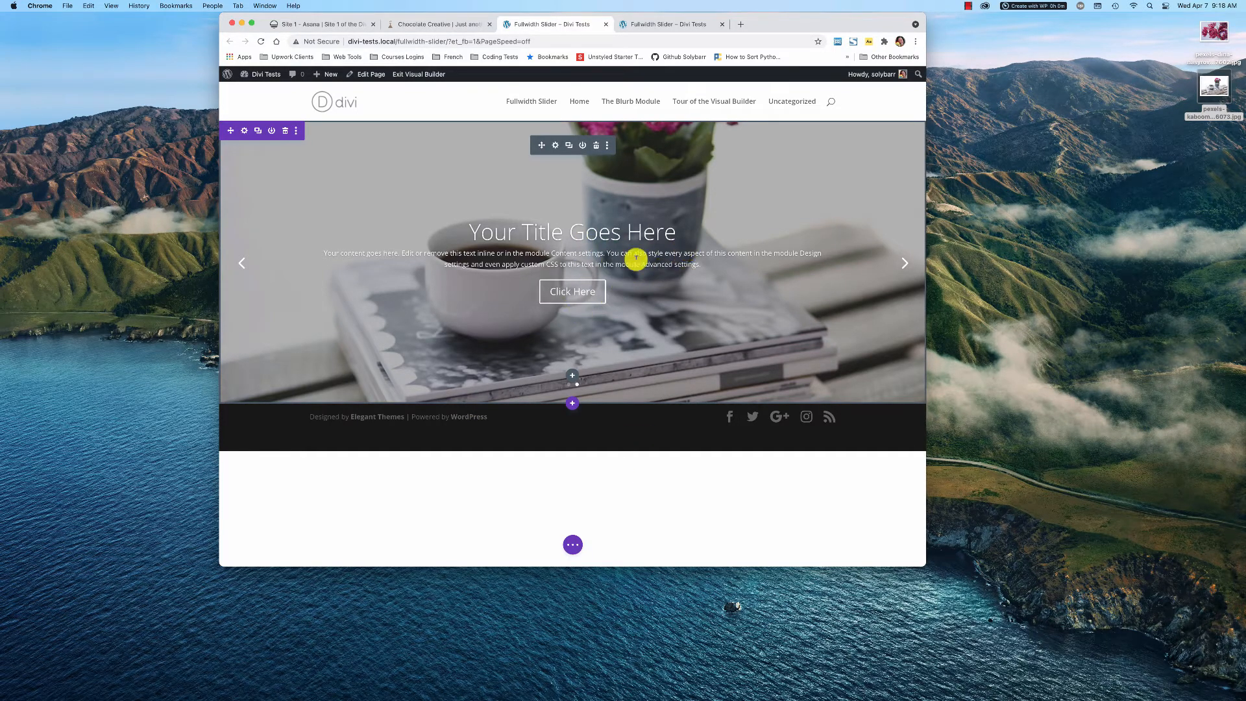
mouse_move(559, 236)
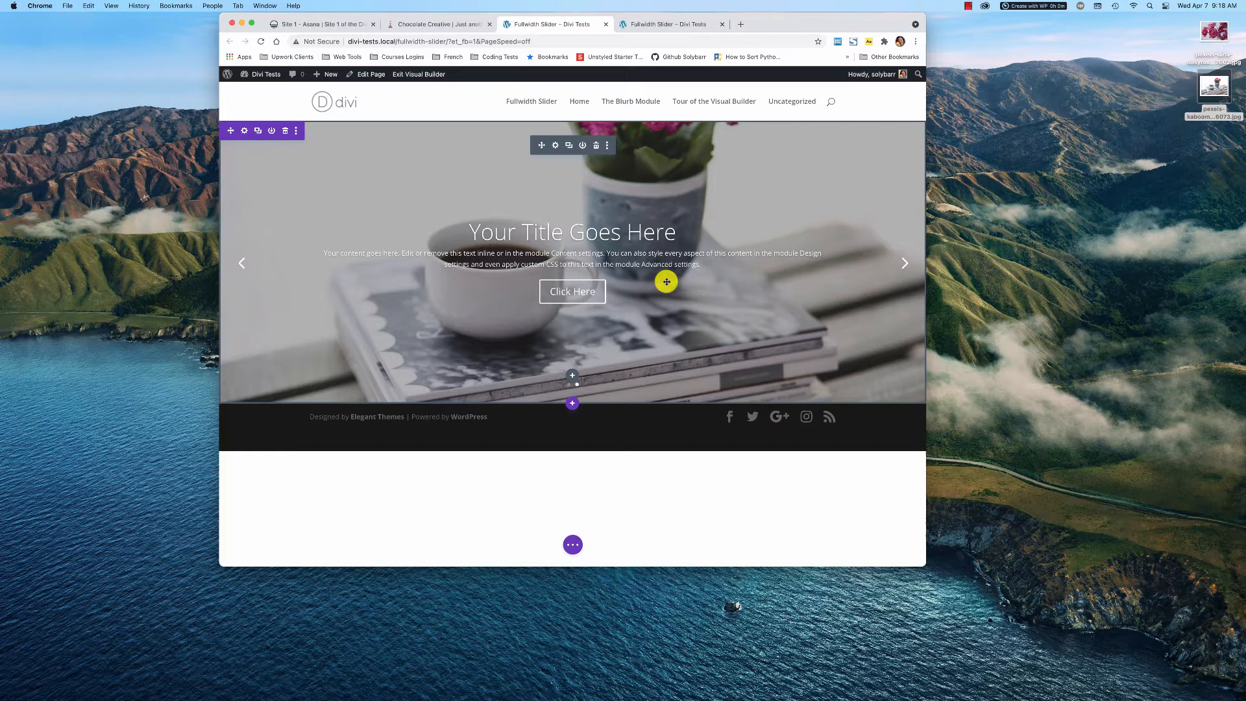
mouse_move(722, 247)
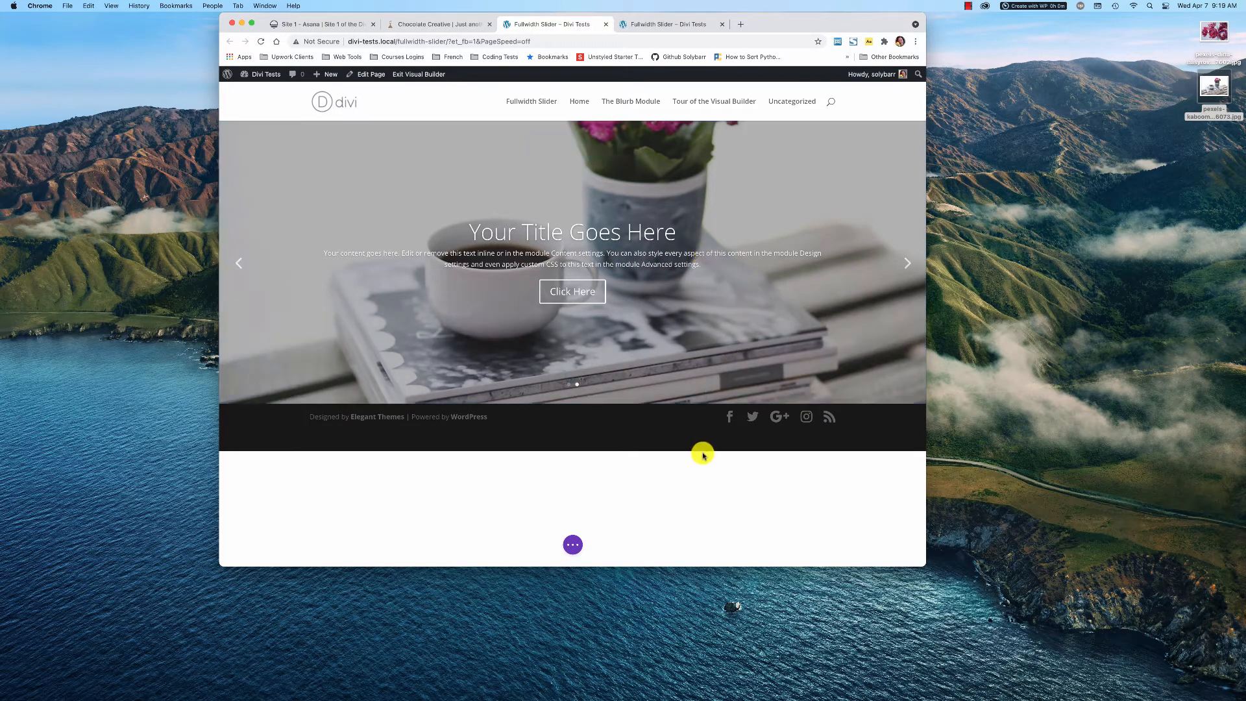
mouse_move(733, 491)
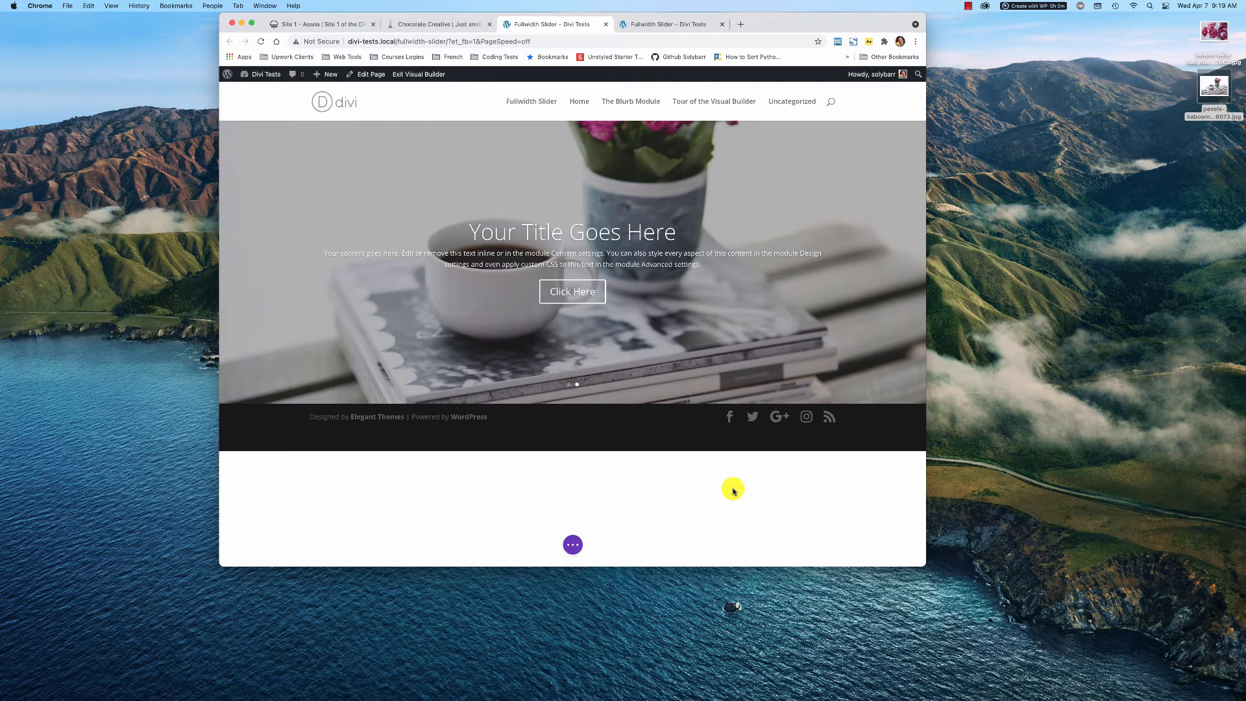